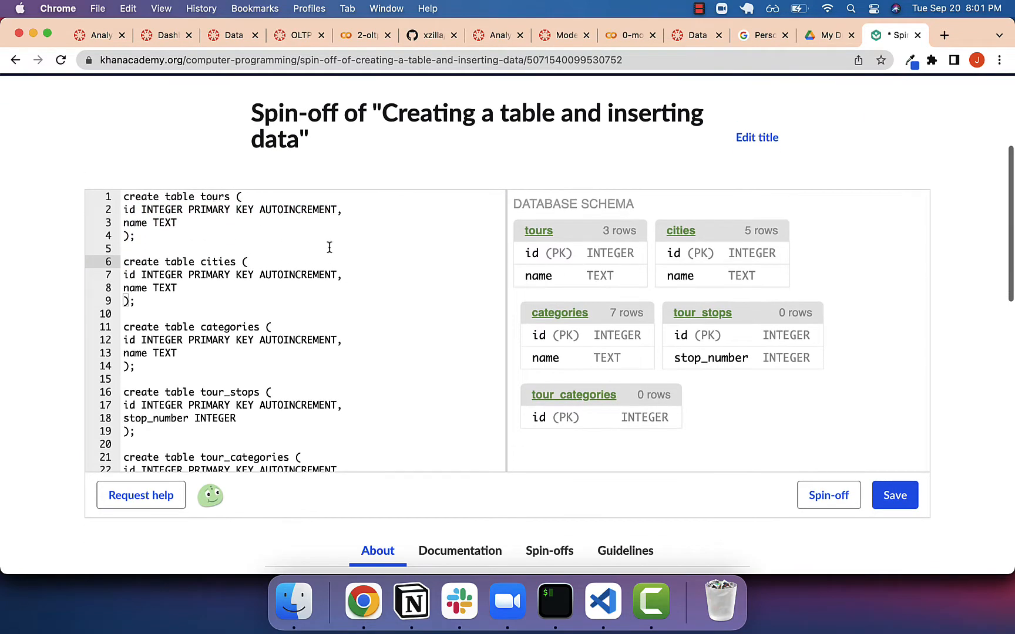
{"action": "mouse_move", "coordinate": [554, 248]}
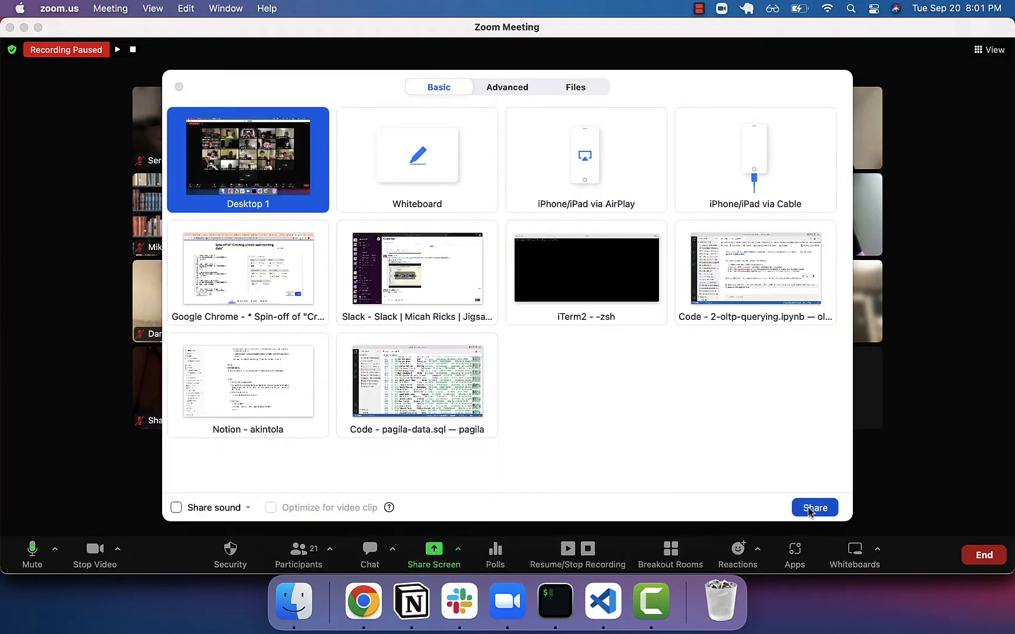
Step: Share the Chrome window showing the Khan Academy SQL spin-off with the Zoom meeting
{"action": "left_click", "coordinate": [814, 507]}
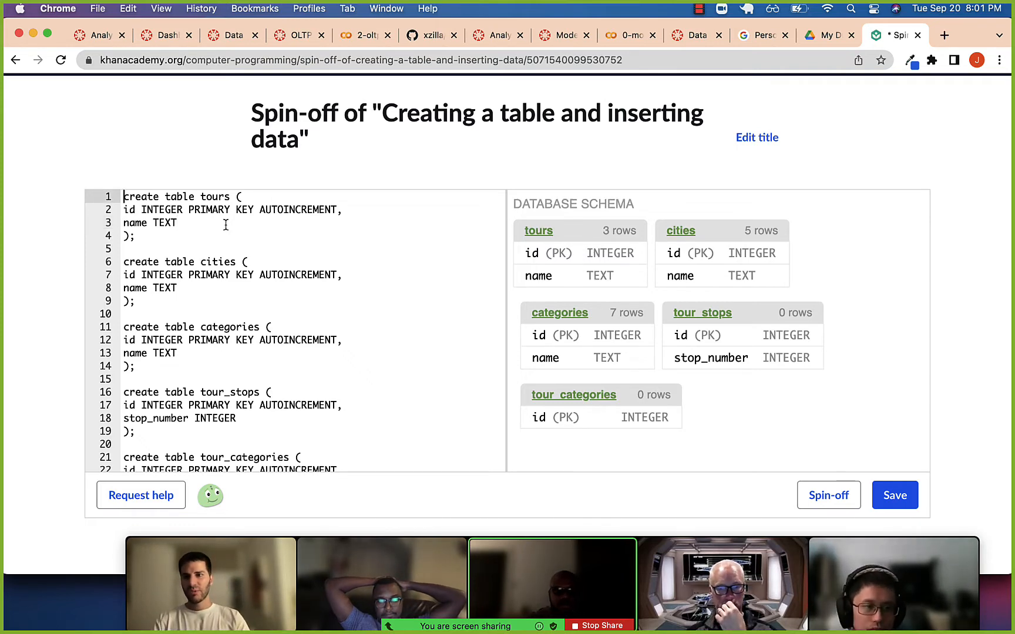
Step: Add the comment '-- tour has many cities, city has many tours' at the top of the script
{"action": "type", "text": "--"}
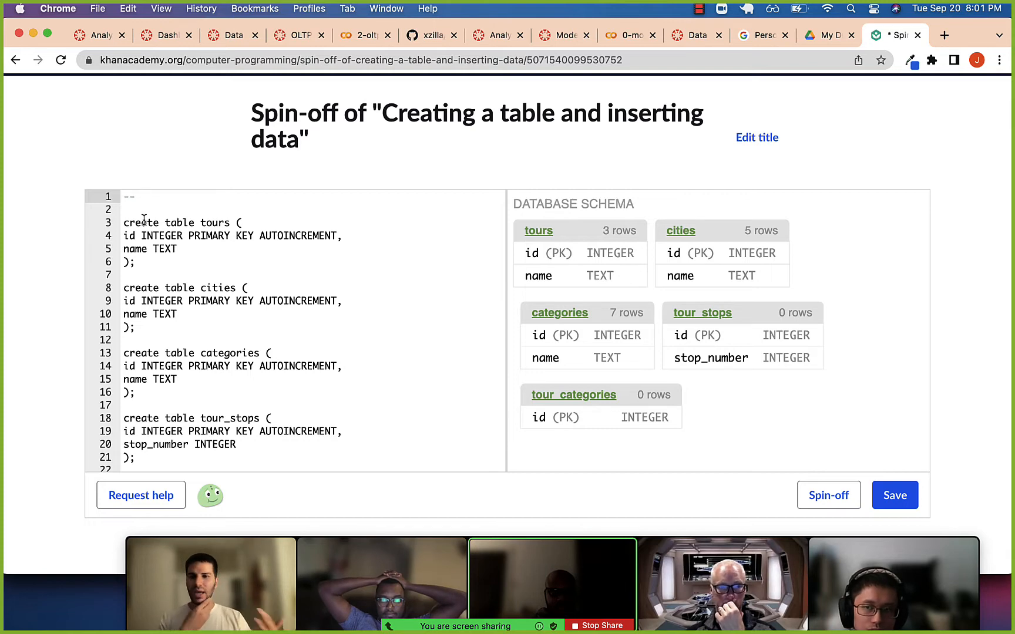
{"action": "type", "text": "tour has"}
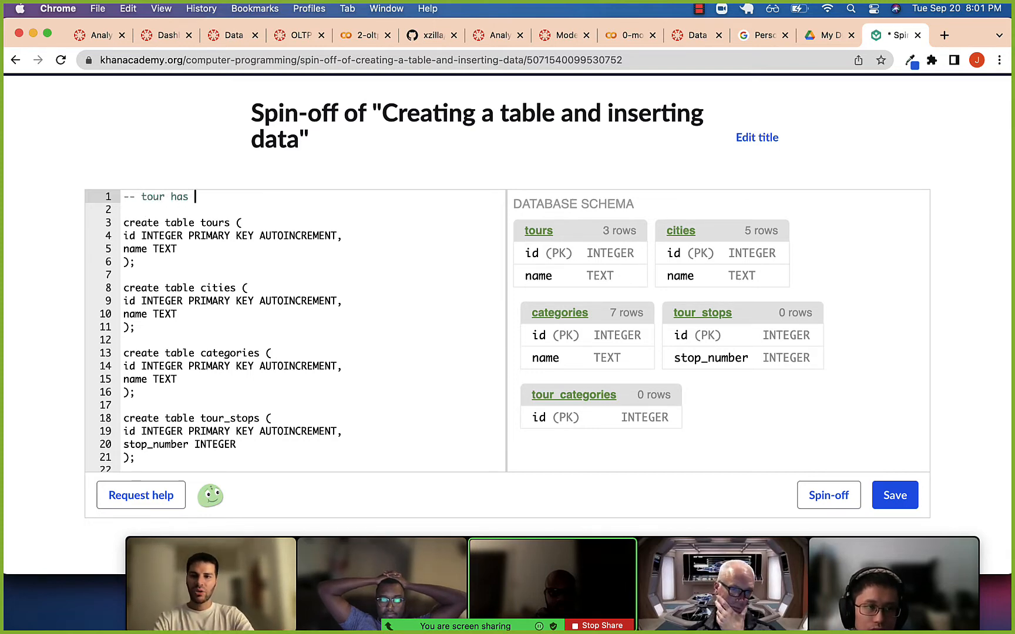
{"action": "type", "text": "many cities"}
{"action": "left_click", "coordinate": [311, 209]}
{"action": "type", "text": "-- city"}
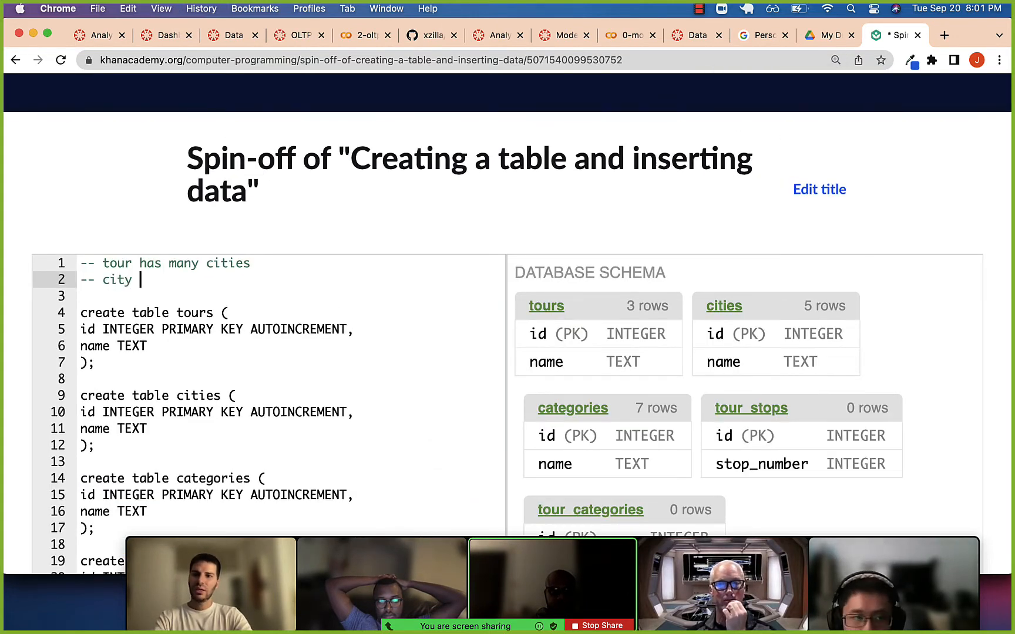
{"action": "type", "text": "has many tour"}
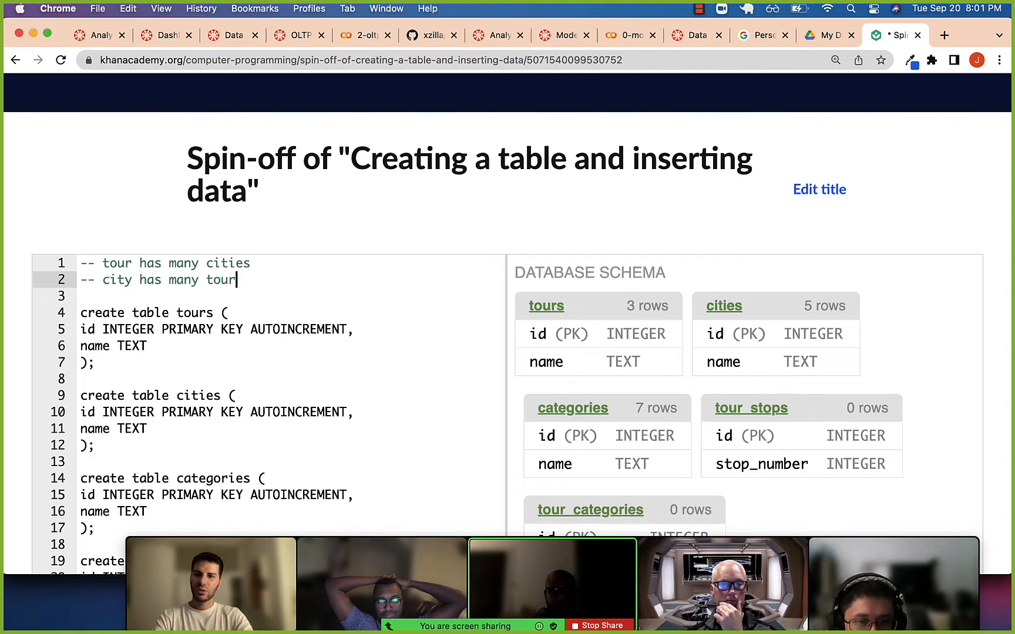
{"action": "type", "text": "s"}
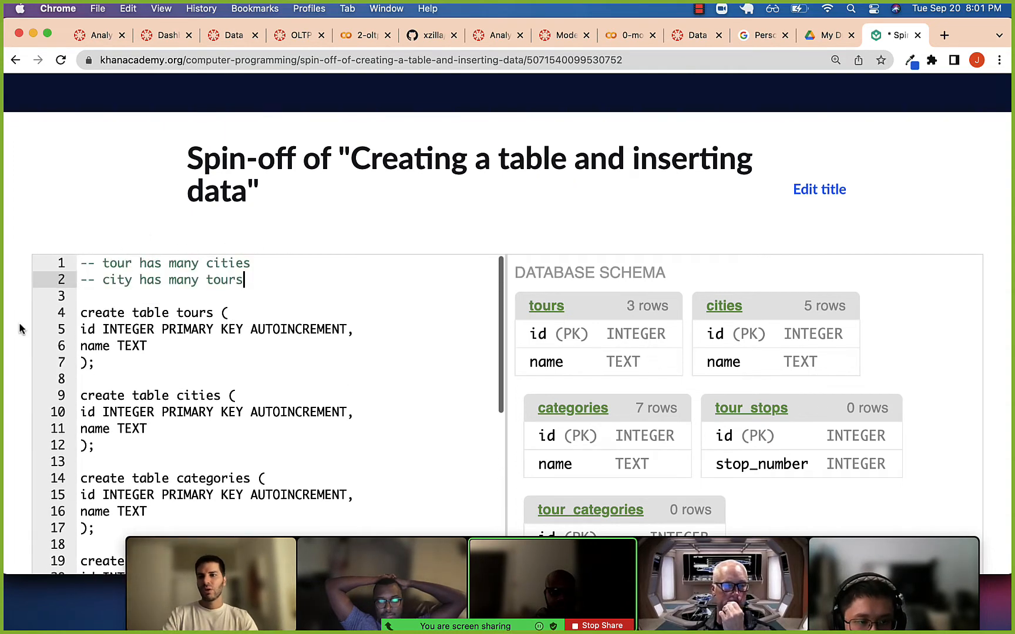
{"action": "scroll", "scroll_direction": "down", "scroll_amount": 3}
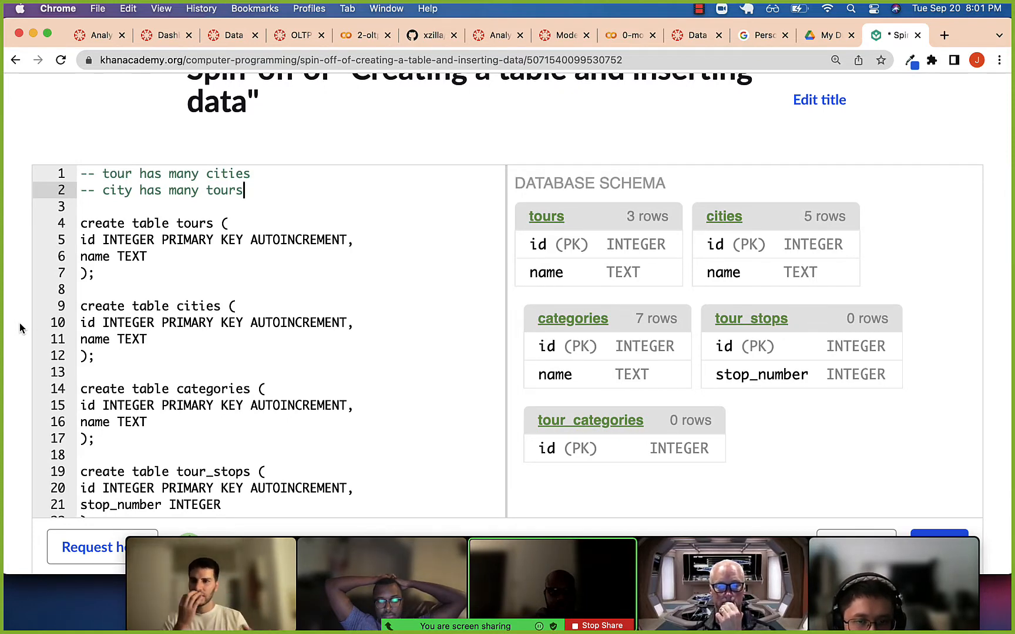
Step: Add a second comment line stating that a tour has many categories, replacing 'belongs to'
{"action": "key", "text": "Return"}
{"action": "type", "text": "-- tou"}
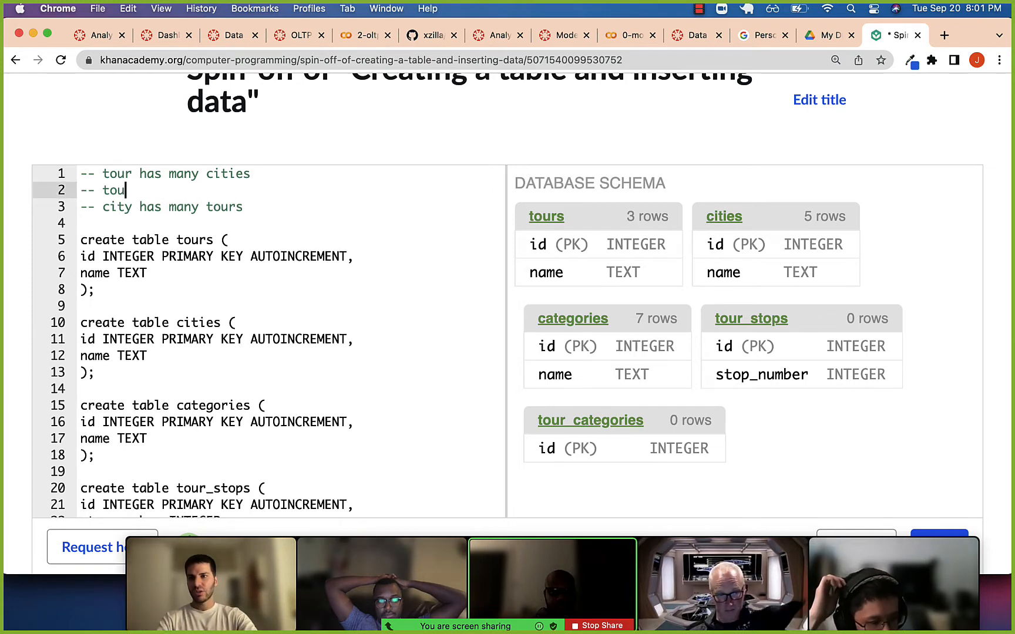
{"action": "type", "text": "r has"}
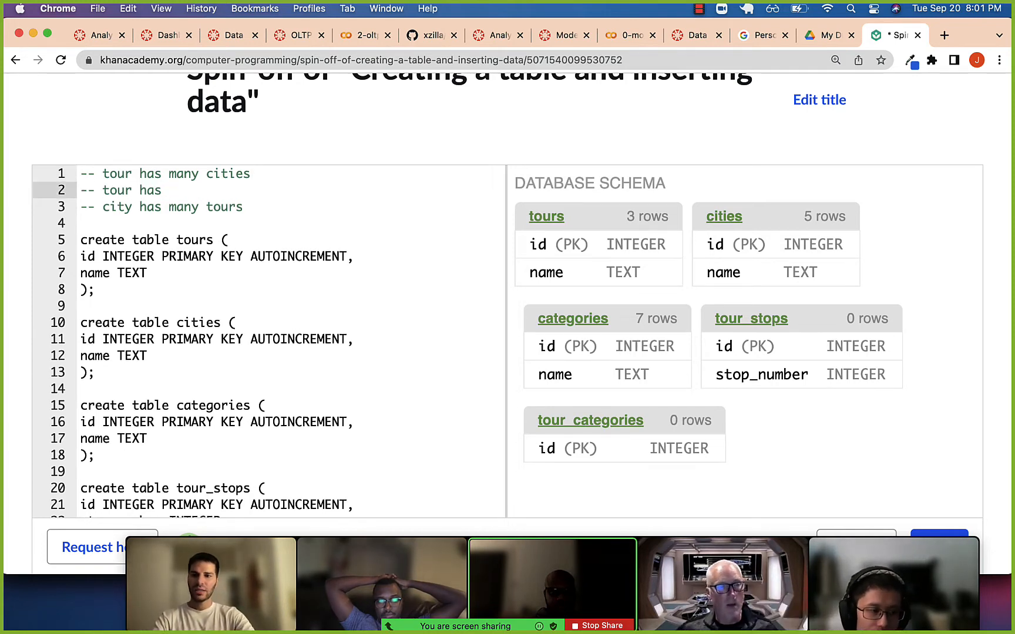
{"action": "type", "text": "bekl"}
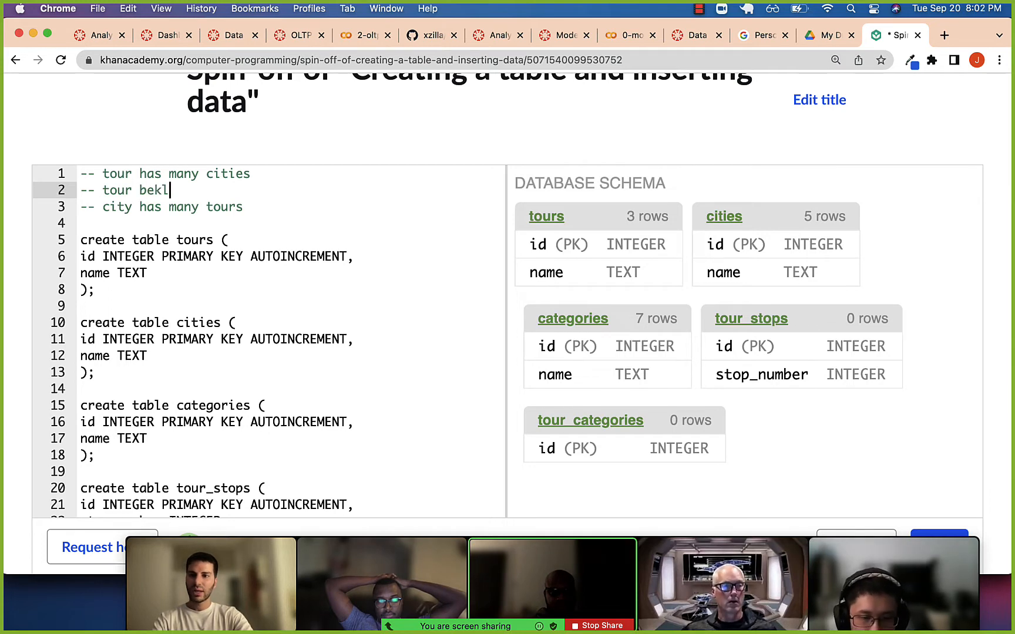
{"action": "type", "text": "belongs to"}
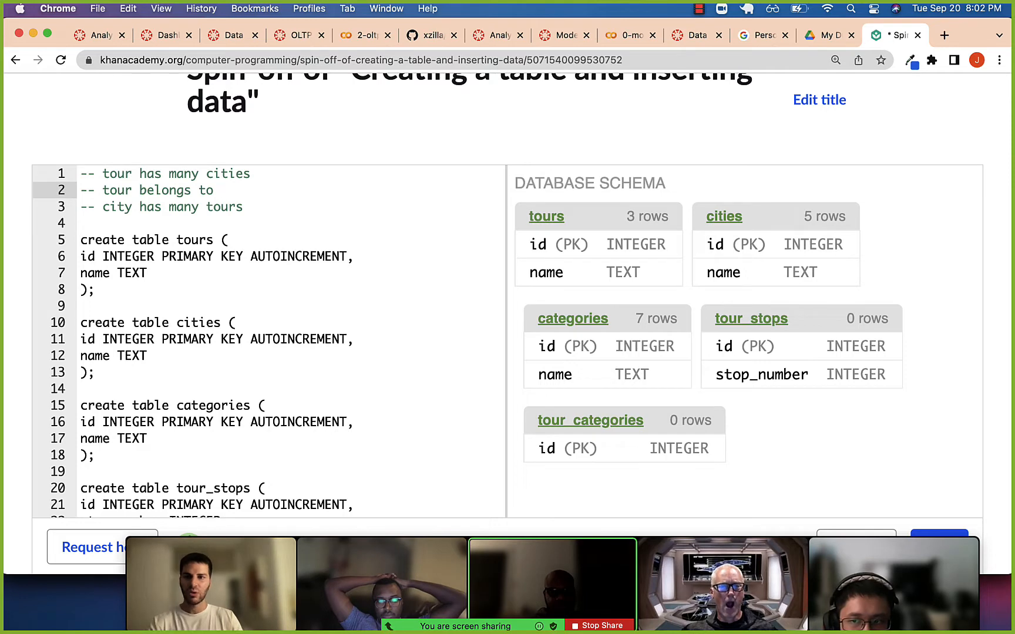
{"action": "double_click", "coordinate": [165, 189]}
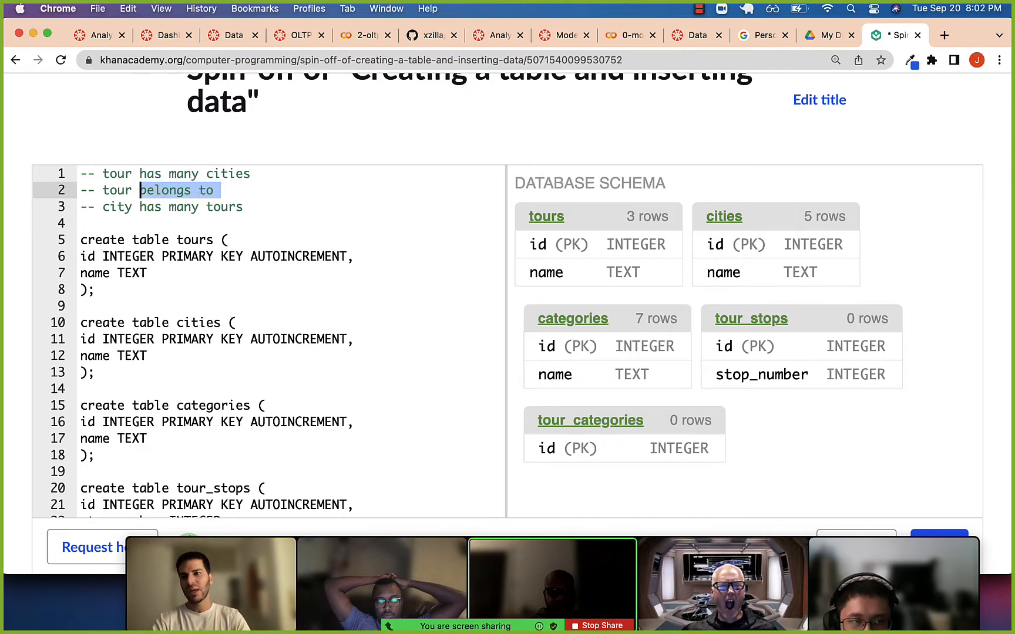
{"action": "type", "text": "has many categories"}
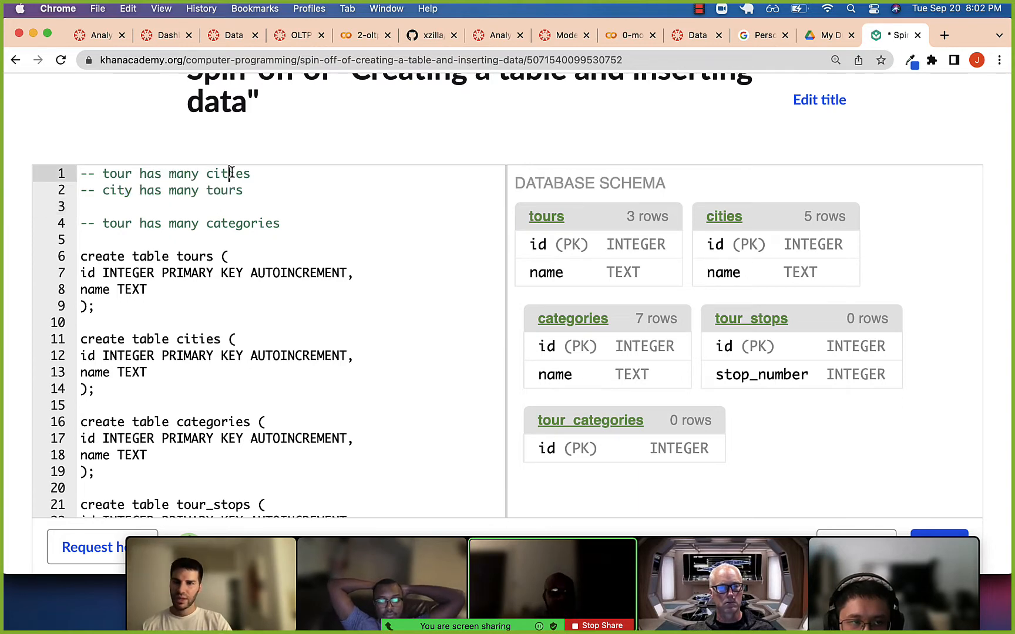
Step: Add the comment '-- category has many tours' beneath the tour–category note, fixing the misspelling
{"action": "double_click", "coordinate": [228, 189]}
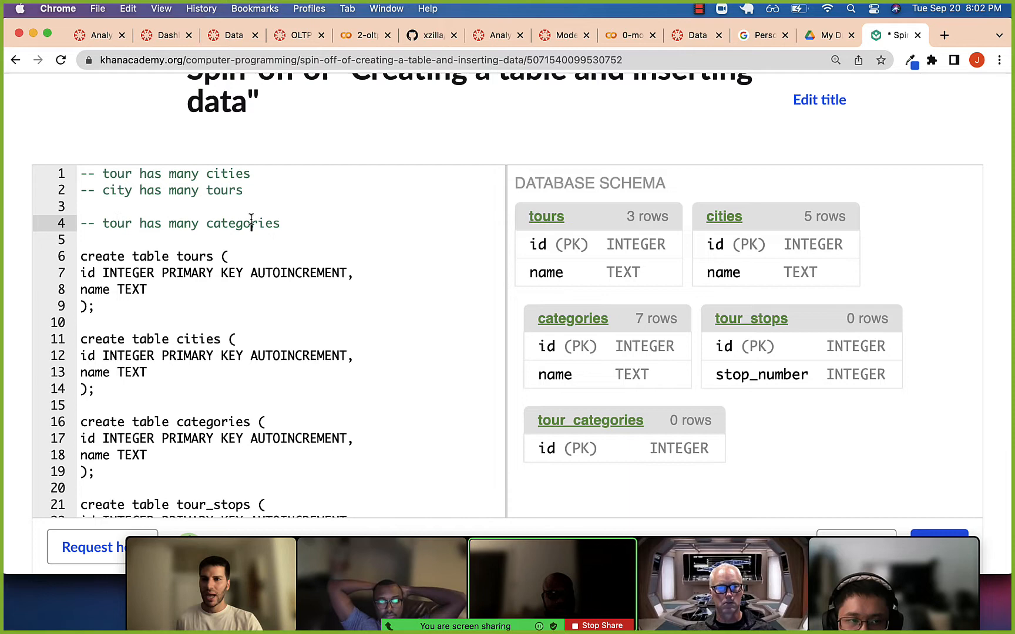
{"action": "type", "text": "--"}
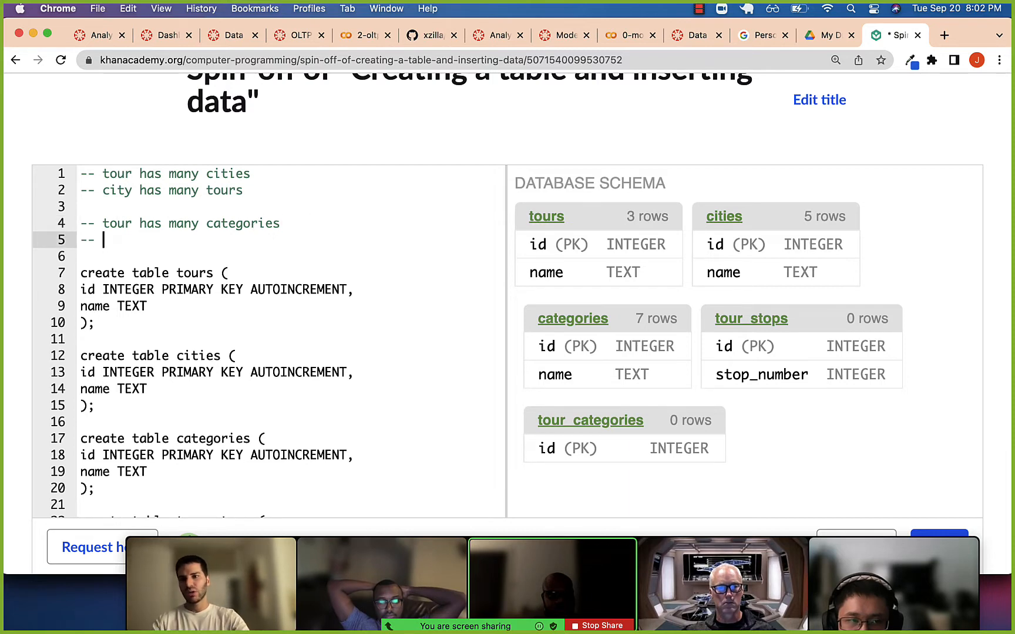
{"action": "type", "text": "categro"}
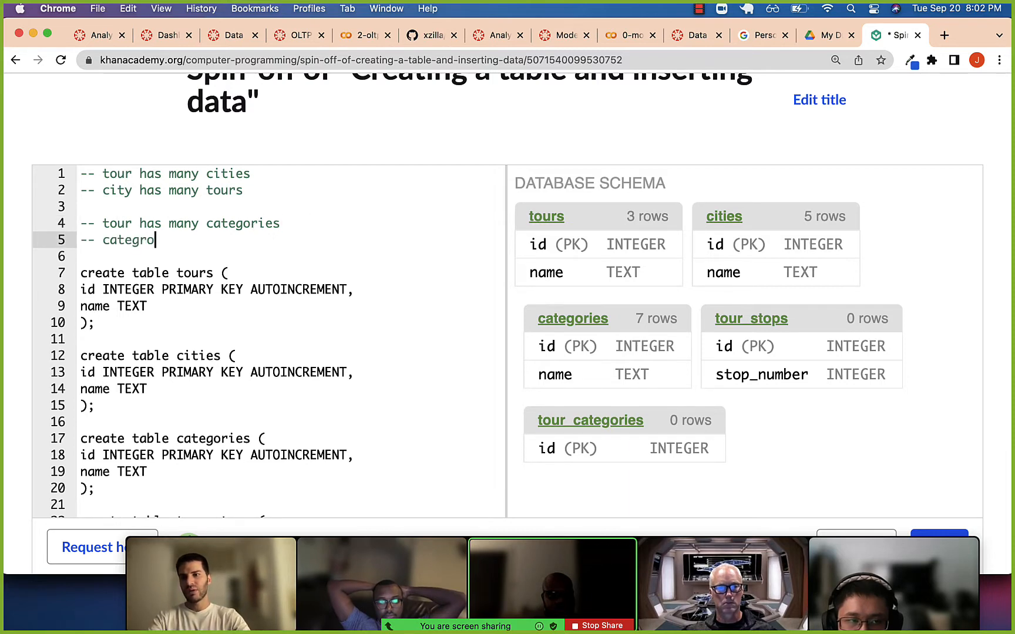
{"action": "type", "text": "y"}
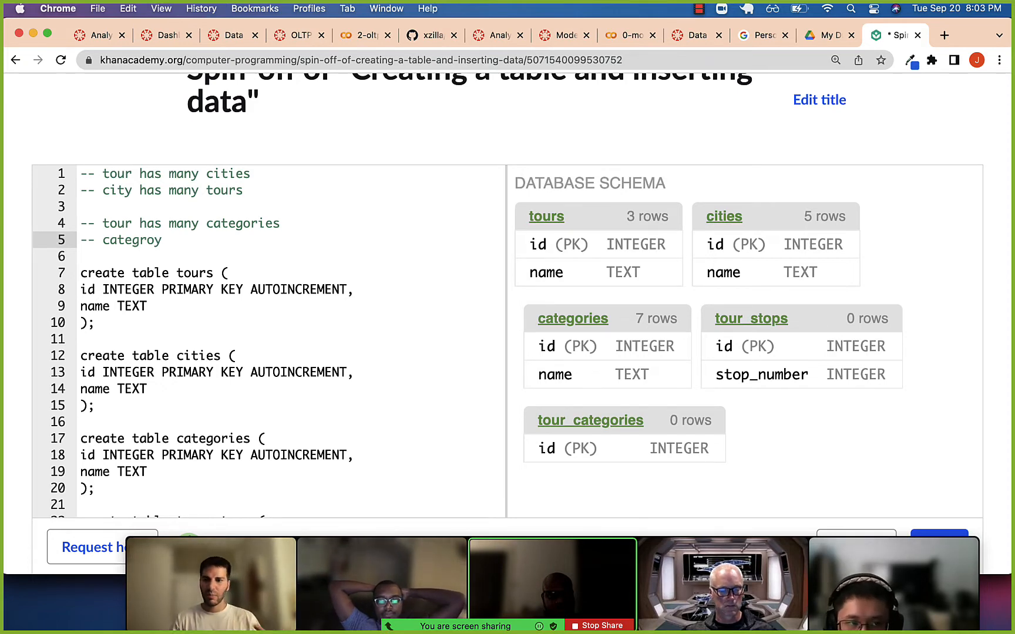
{"action": "type", "text": "category"}
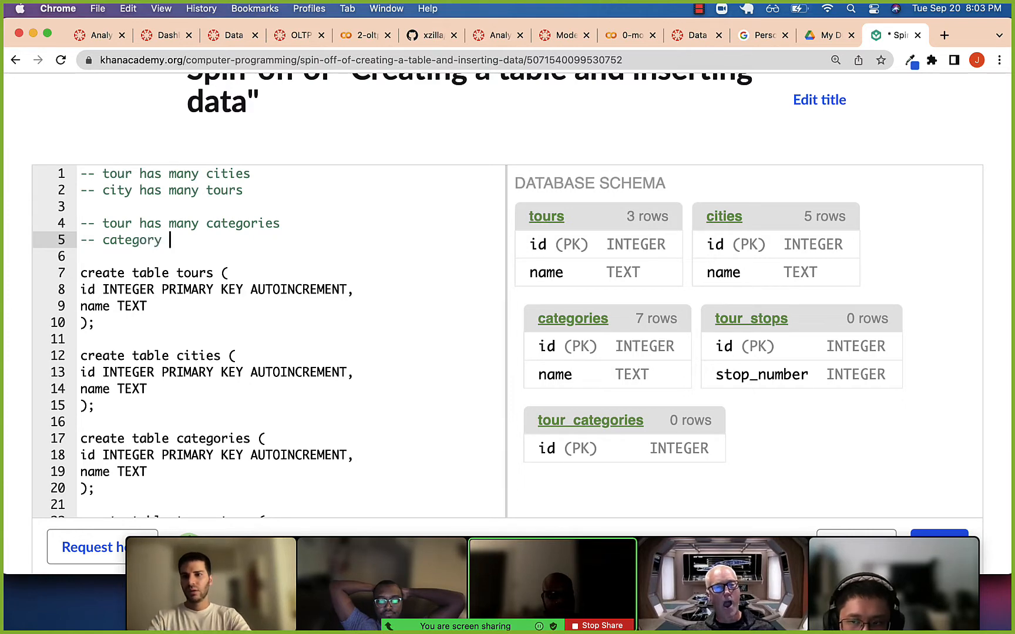
{"action": "type", "text": "has many tours"}
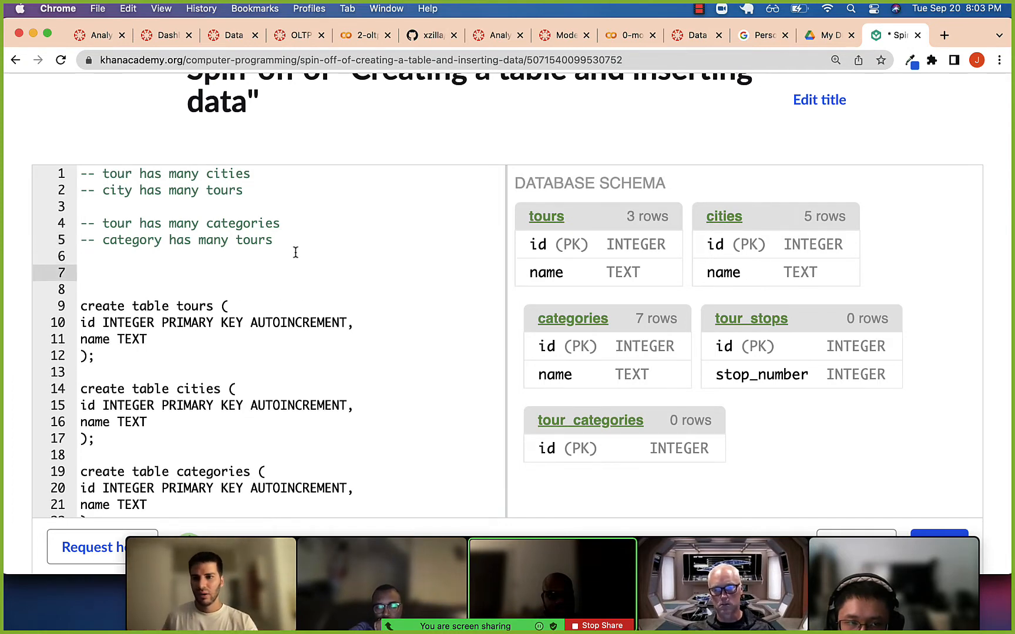
{"action": "scroll", "scroll_direction": "down", "scroll_amount": 3}
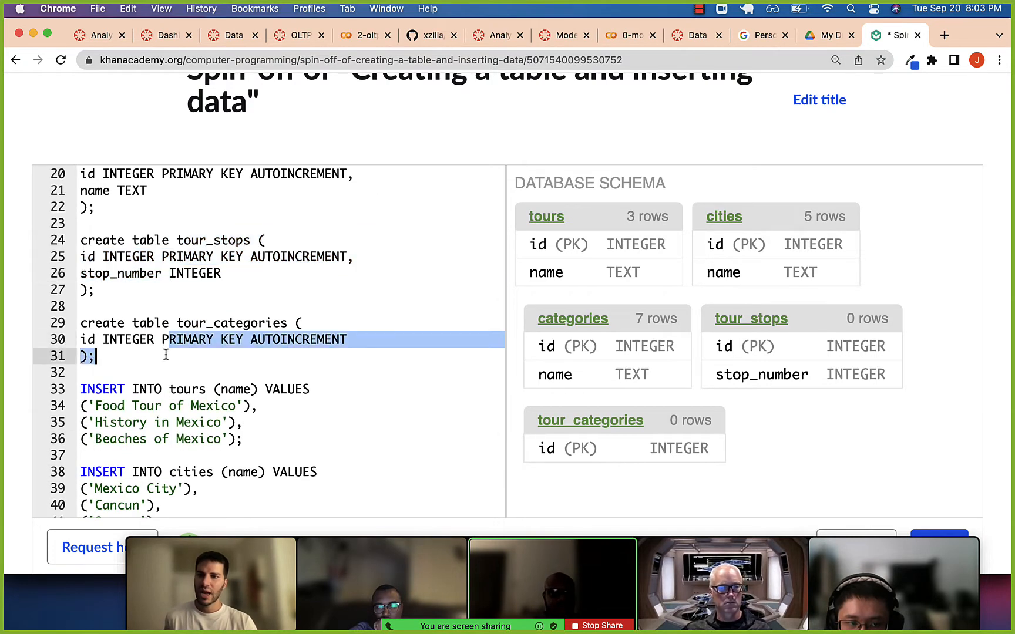
{"action": "left_click", "coordinate": [161, 339]}
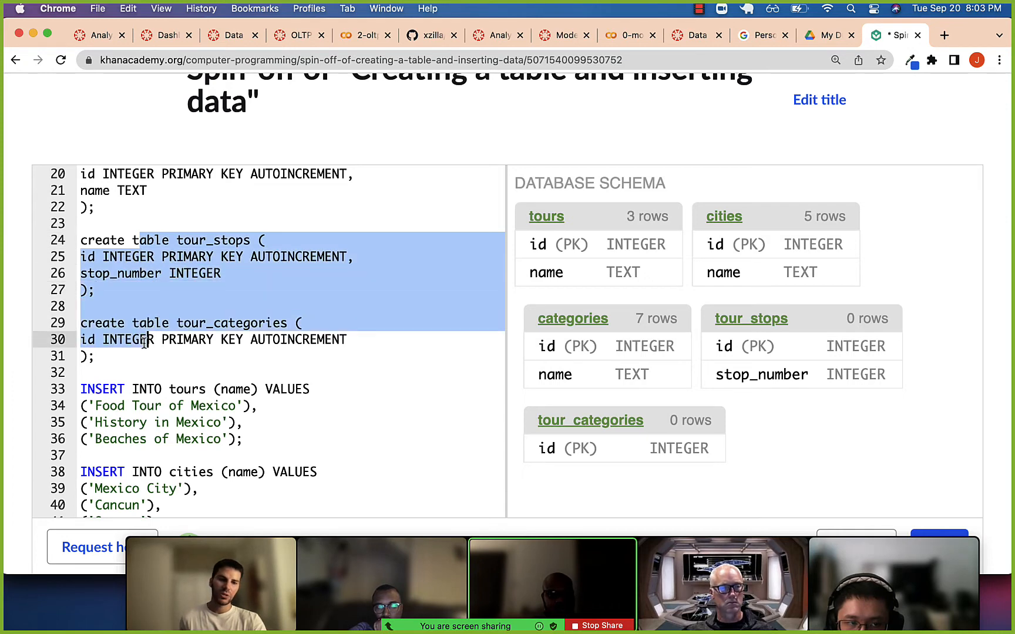
{"action": "left_click", "coordinate": [176, 240]}
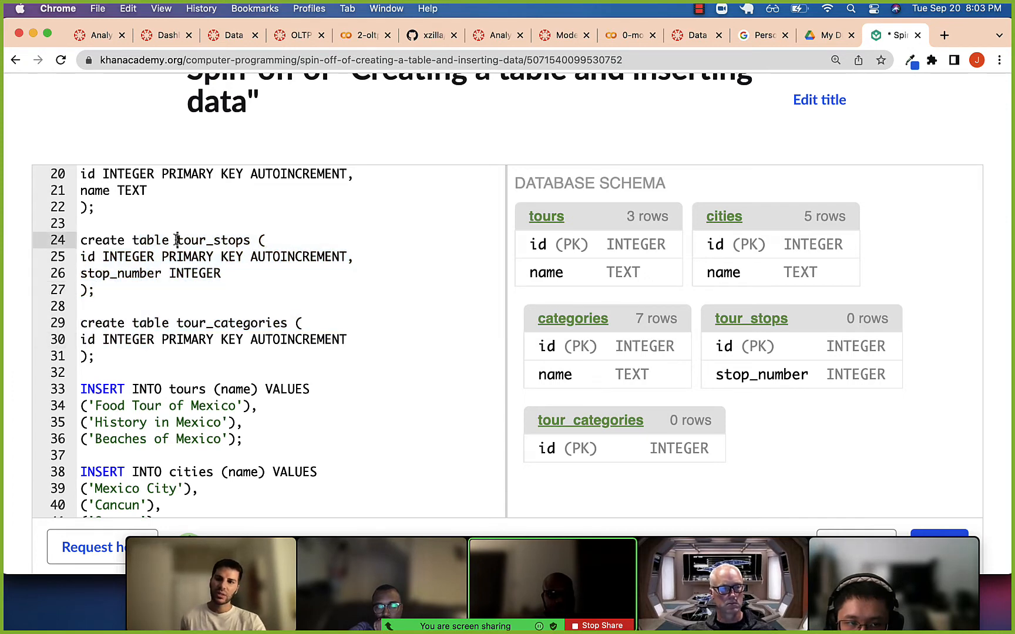
{"action": "double_click", "coordinate": [206, 239]}
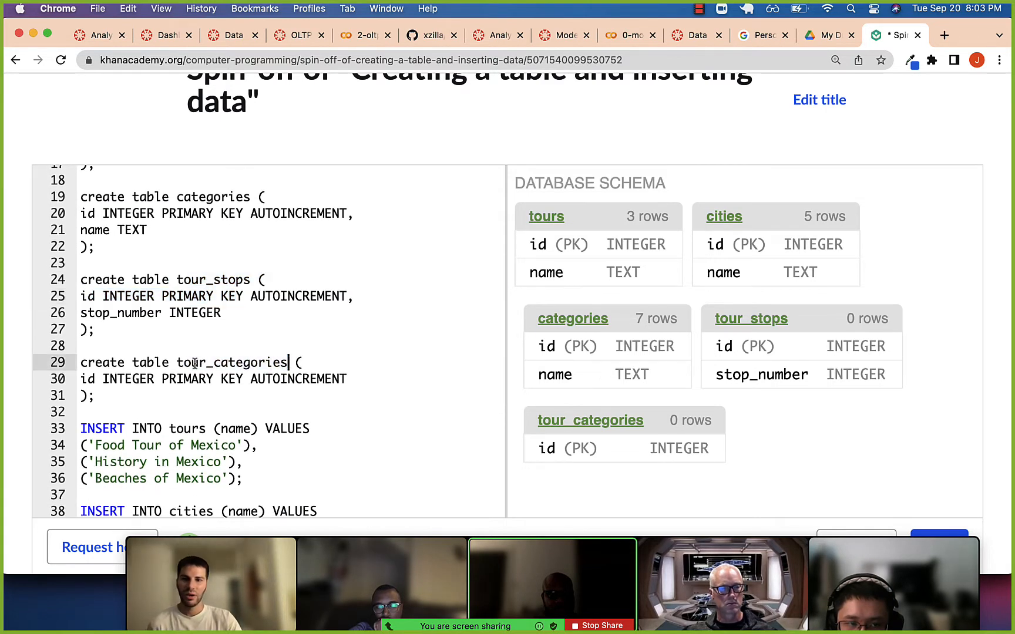
{"action": "double_click", "coordinate": [231, 362]}
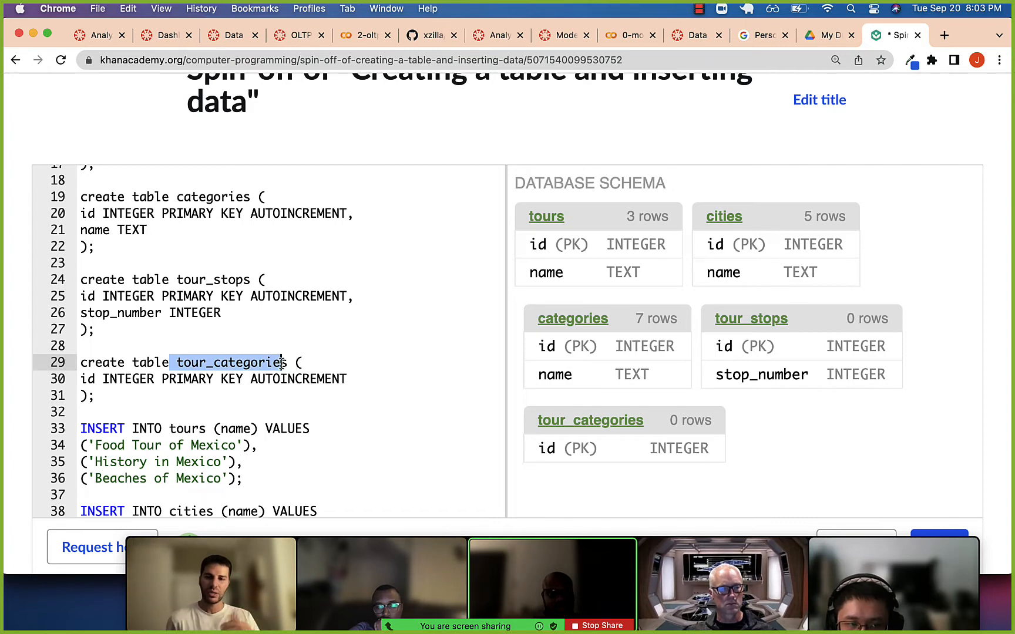
{"action": "double_click", "coordinate": [214, 278]}
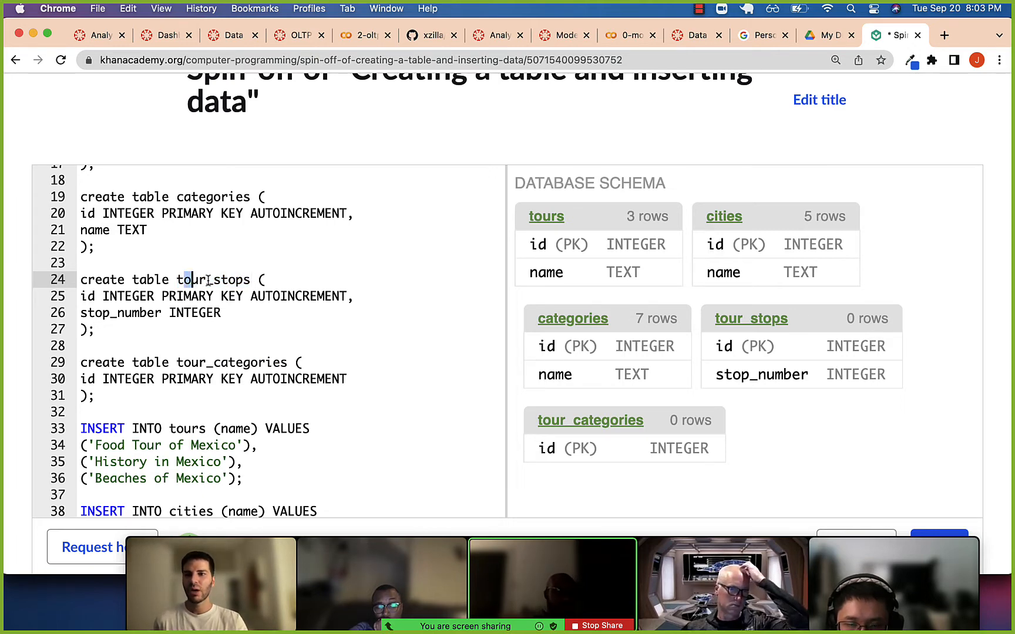
{"action": "scroll", "scroll_direction": "up", "scroll_amount": 3}
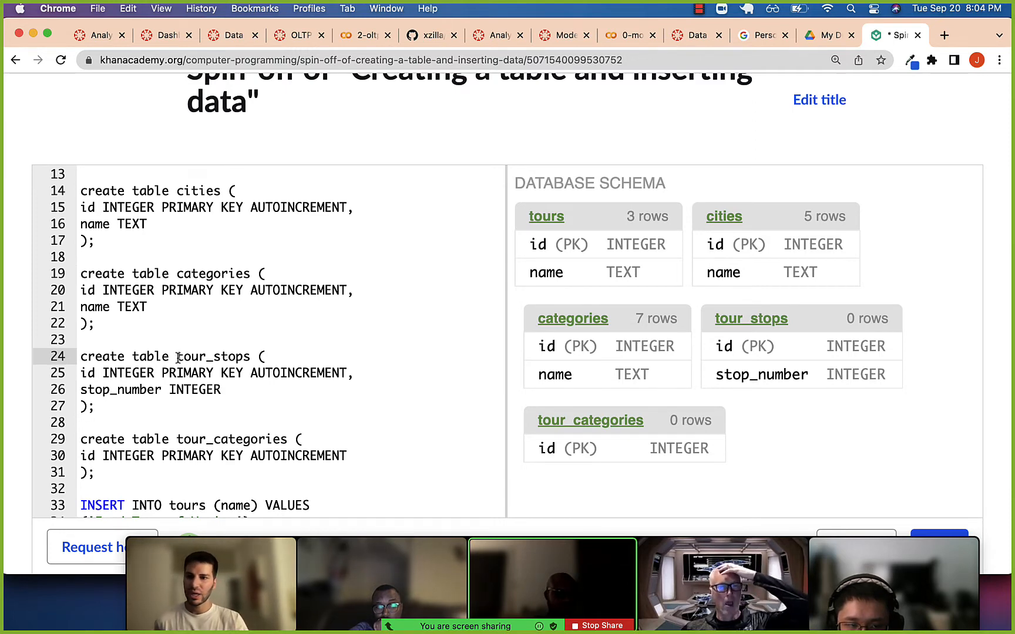
{"action": "double_click", "coordinate": [210, 357]}
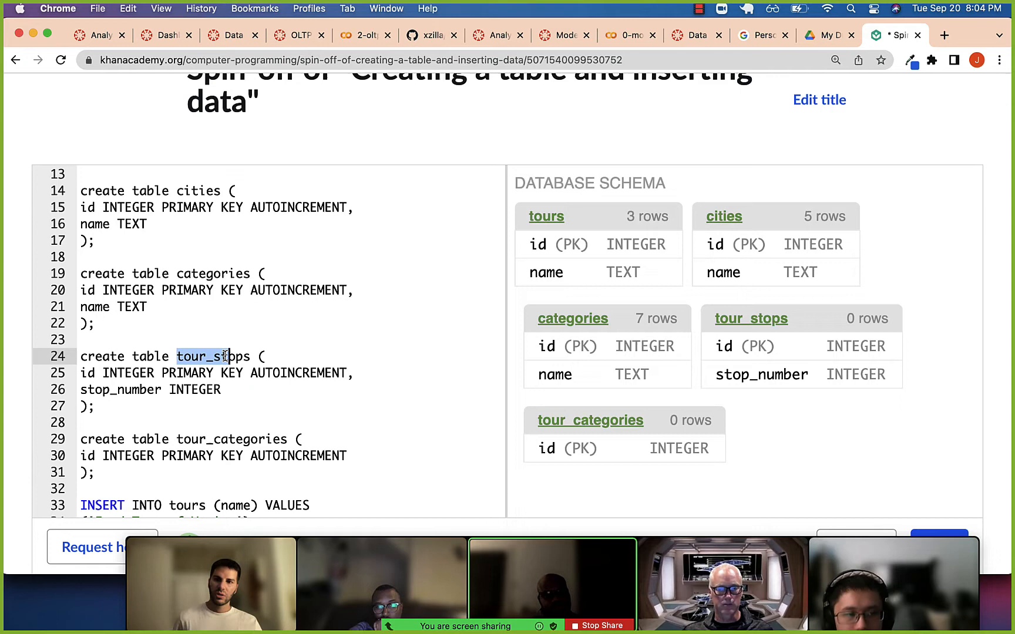
{"action": "scroll", "scroll_direction": "up", "scroll_amount": 3}
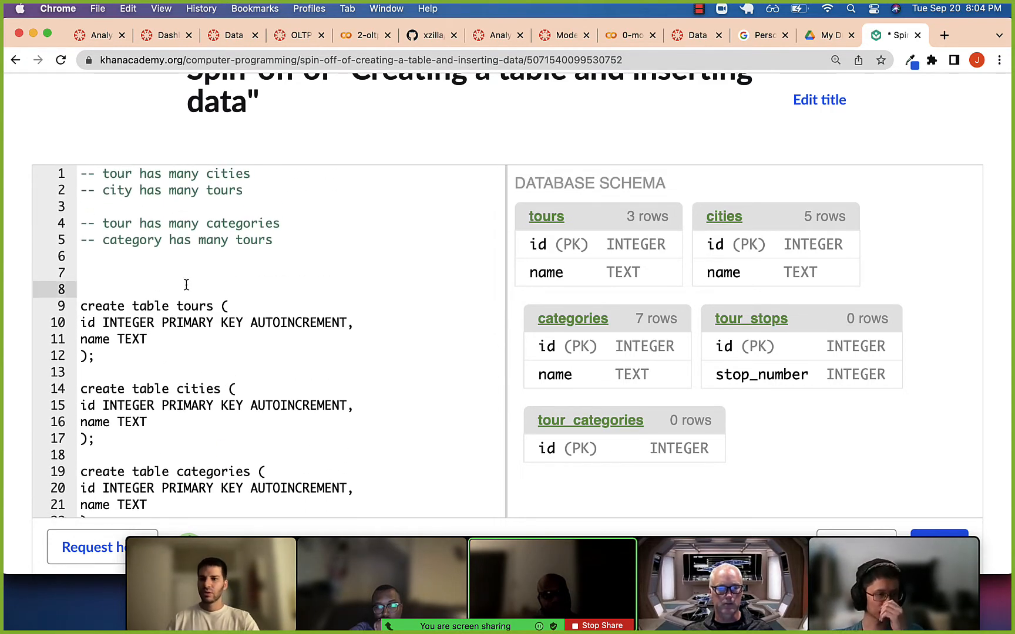
Step: Extend the tour–category comment with 'through tour_categories'
{"action": "left_click", "coordinate": [83, 239]}
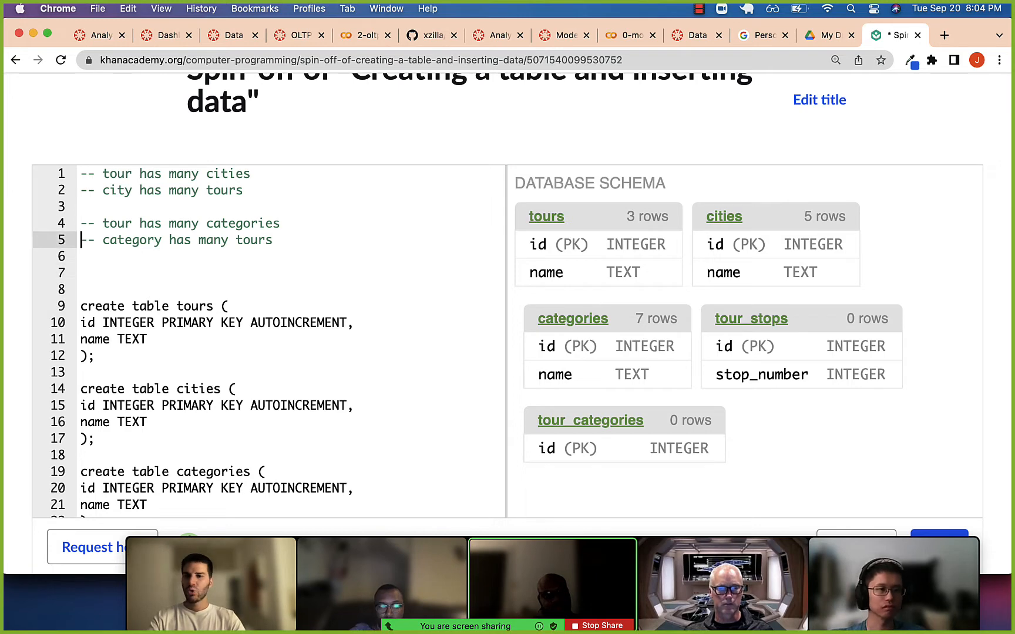
{"action": "type", "text": "through"}
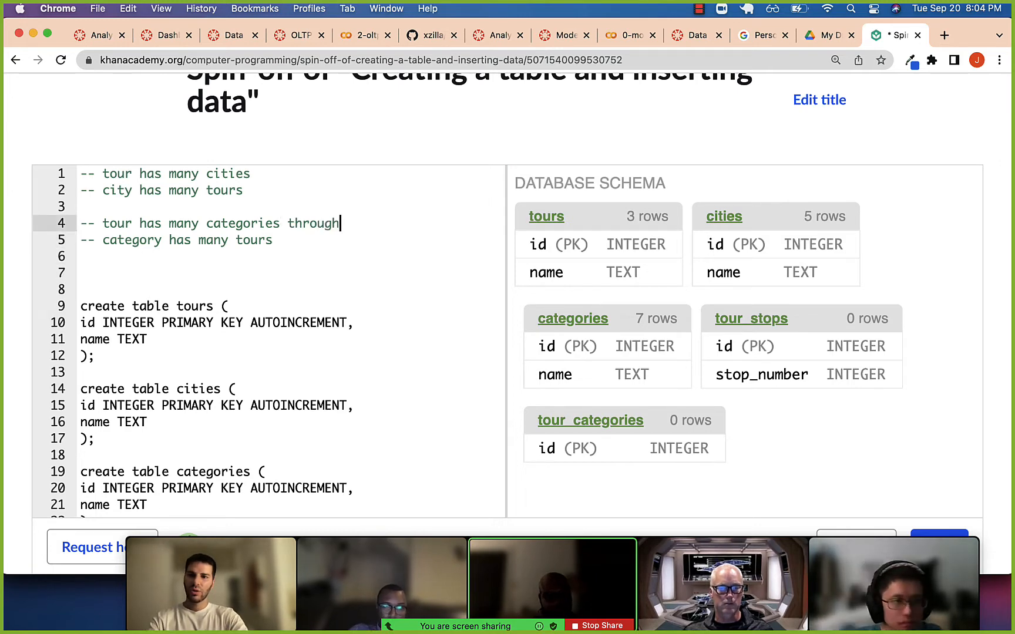
{"action": "double_click", "coordinate": [314, 223]}
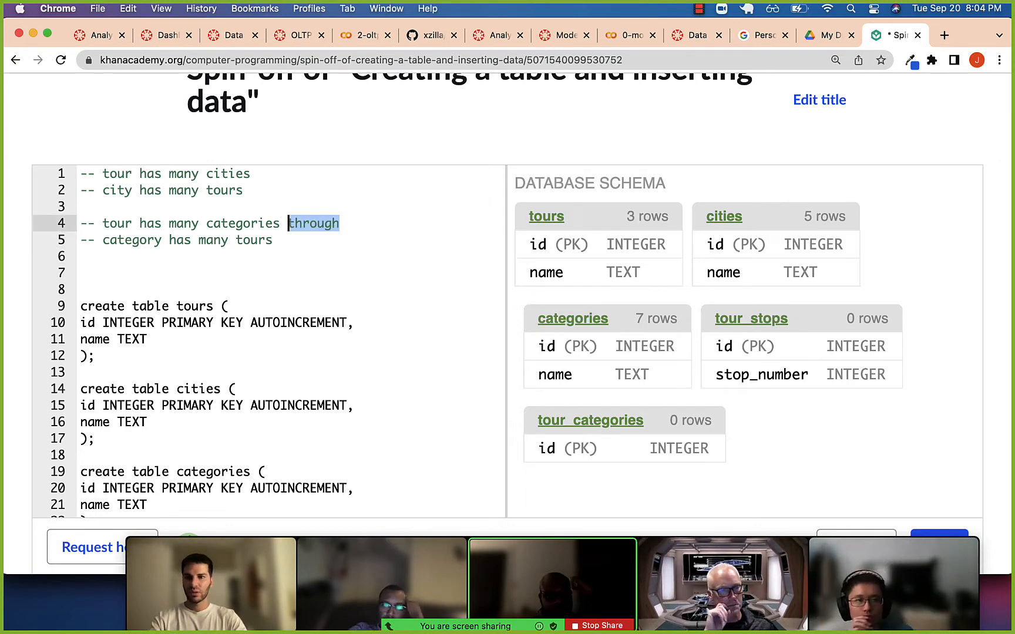
{"action": "scroll", "scroll_direction": "down", "scroll_amount": 3}
{"action": "type", "text": " tour_categories"}
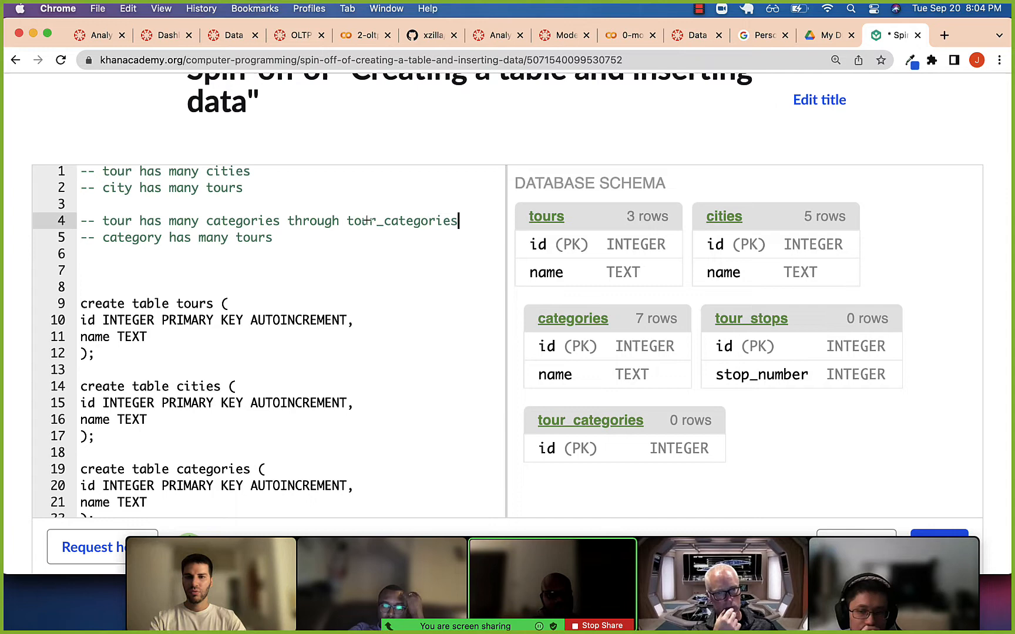
{"action": "double_click", "coordinate": [402, 221]}
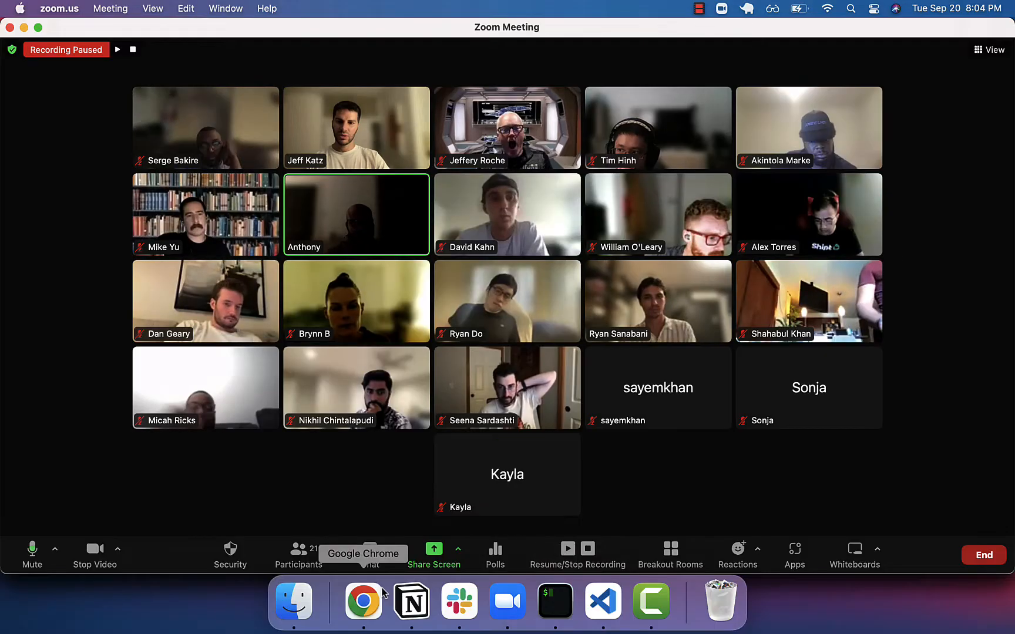
Step: Share a Zoom whiteboard with the meeting
{"action": "left_click", "coordinate": [433, 554]}
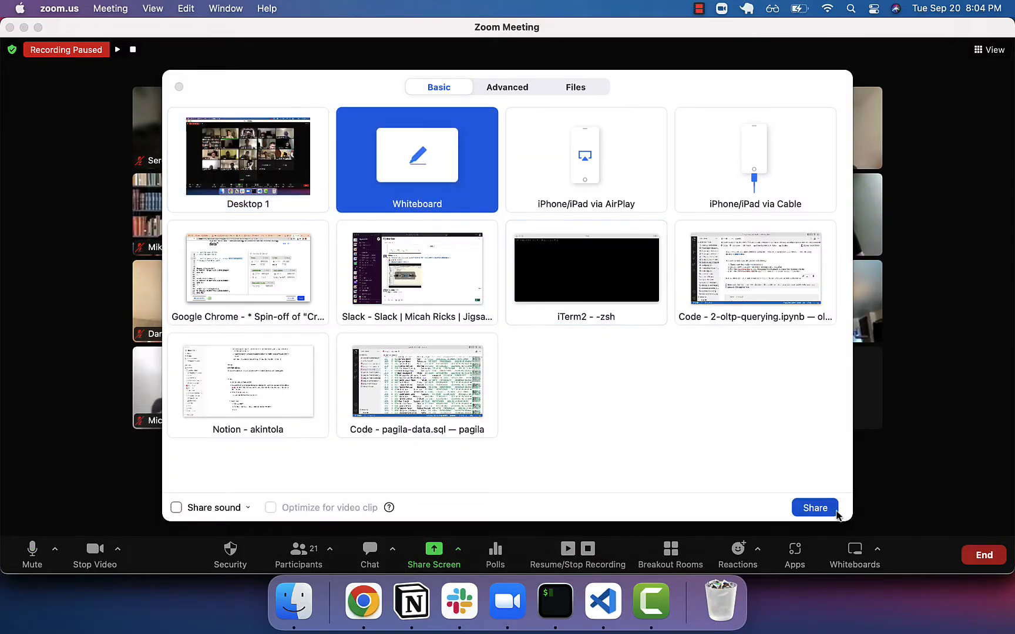
{"action": "left_click", "coordinate": [815, 507]}
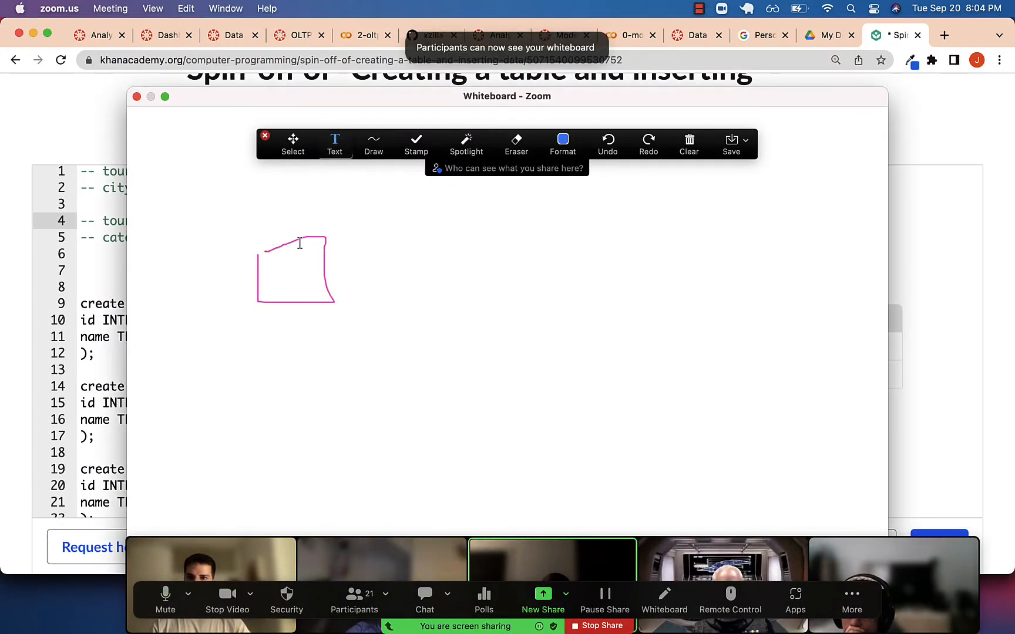
Step: Label the first box 'tours' and sketch two more boxes joined to it by connector lines
{"action": "type", "text": "tours"}
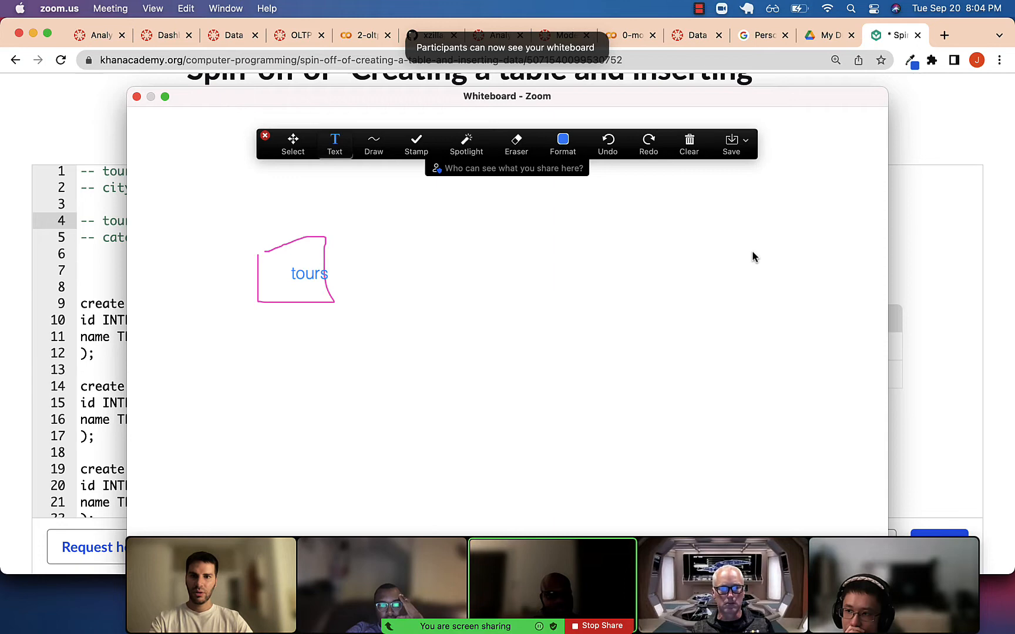
{"action": "left_click", "coordinate": [372, 142]}
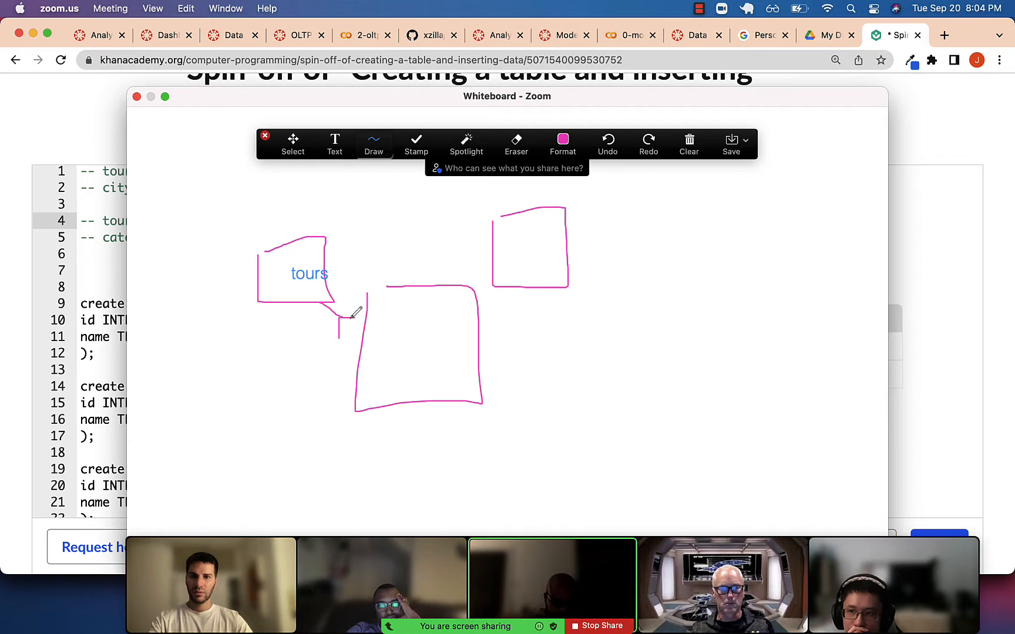
{"action": "mouse_move", "coordinate": [491, 249]}
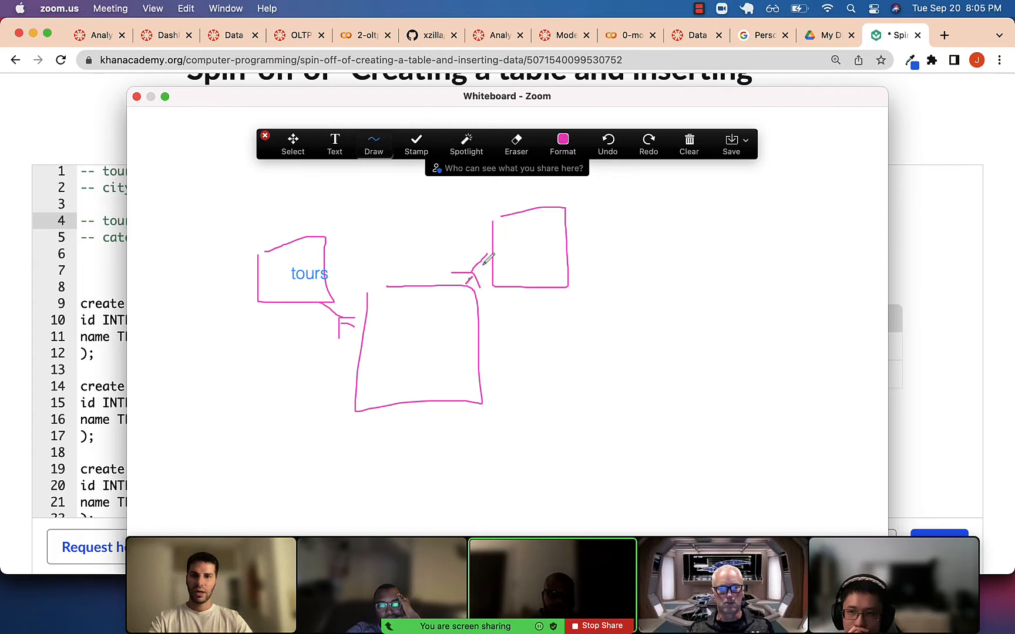
{"action": "left_click", "coordinate": [335, 142]}
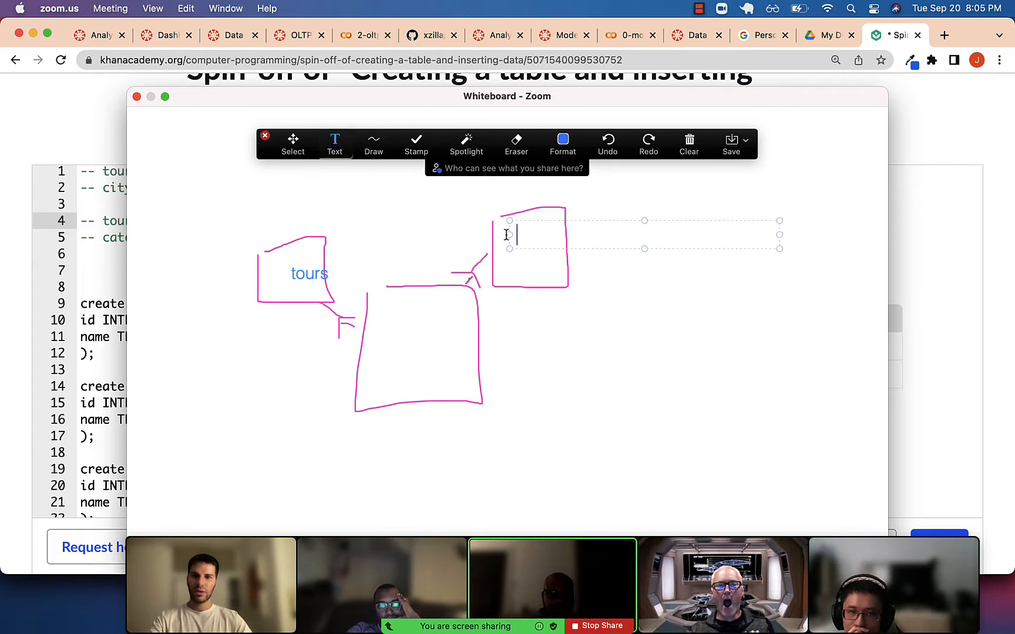
Step: Label the other two boxes 'cat' and 'tour_cats'
{"action": "type", "text": "cat"}
{"action": "type", "text": "tour_"}
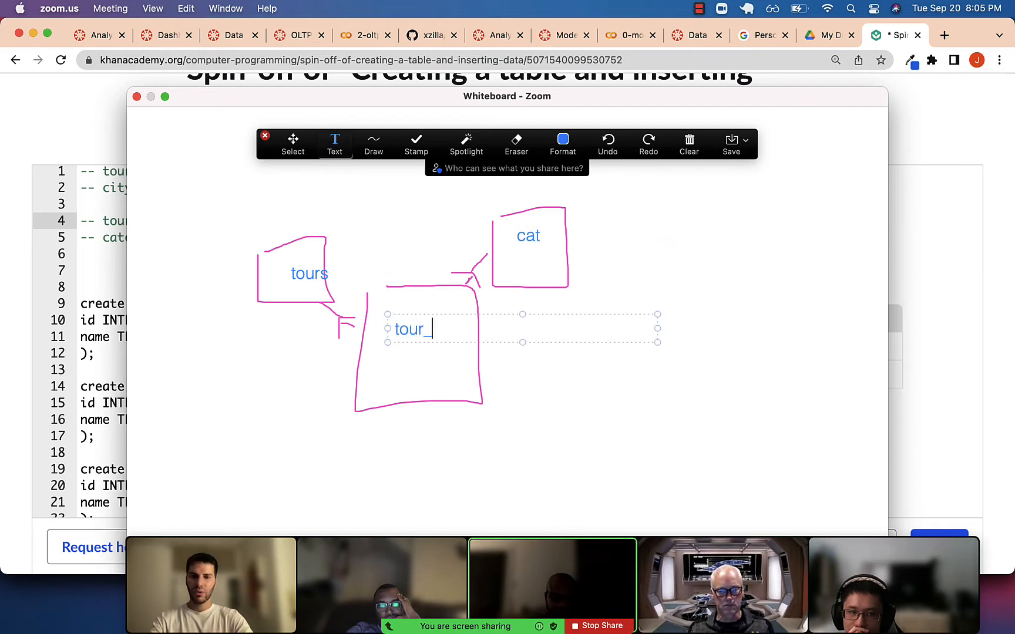
{"action": "type", "text": "cats"}
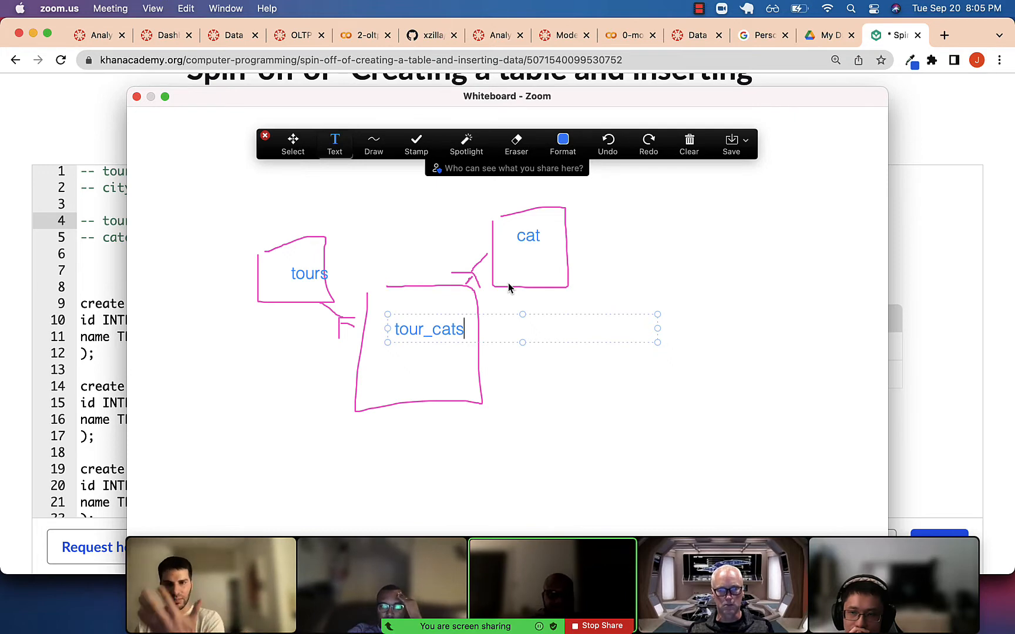
{"action": "mouse_move", "coordinate": [338, 286]}
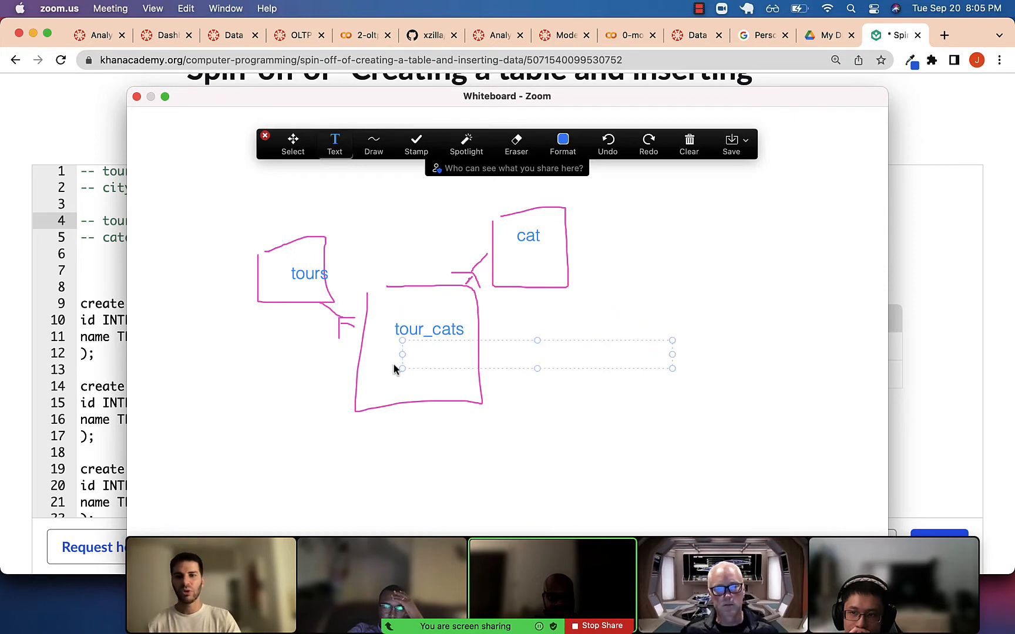
Step: Write 'id | tour_id | category_id' as the column list inside the tour_cats box
{"action": "left_click", "coordinate": [406, 355]}
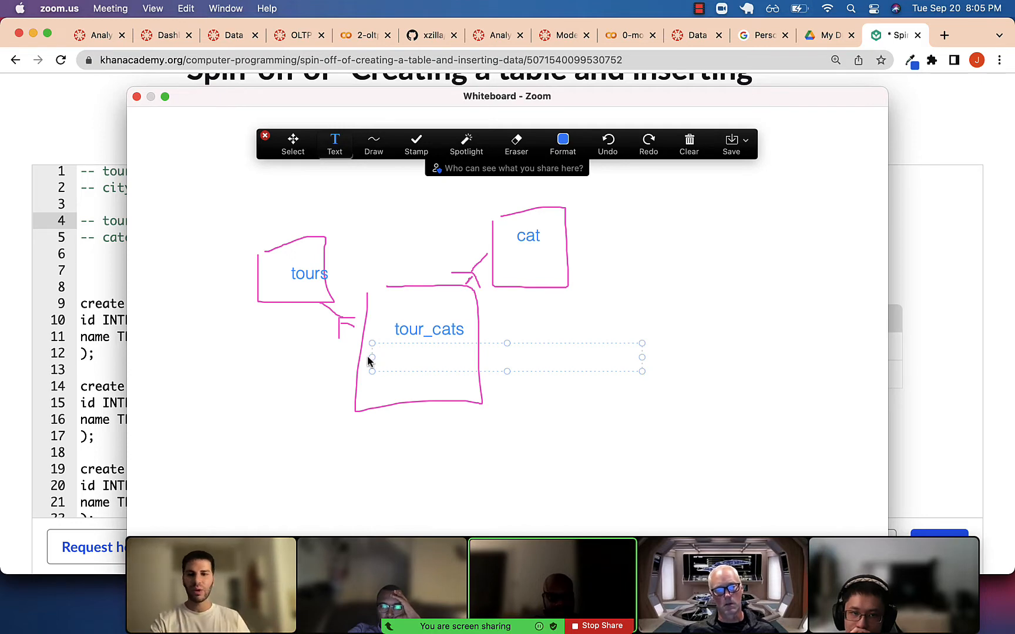
{"action": "left_click", "coordinate": [383, 357]}
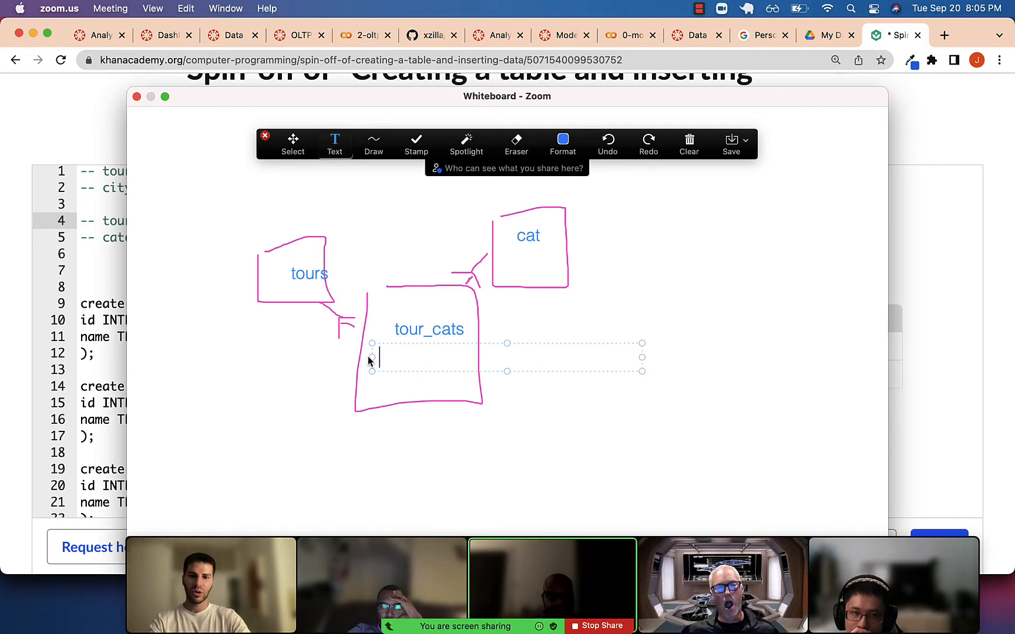
{"action": "type", "text": "id | tou"}
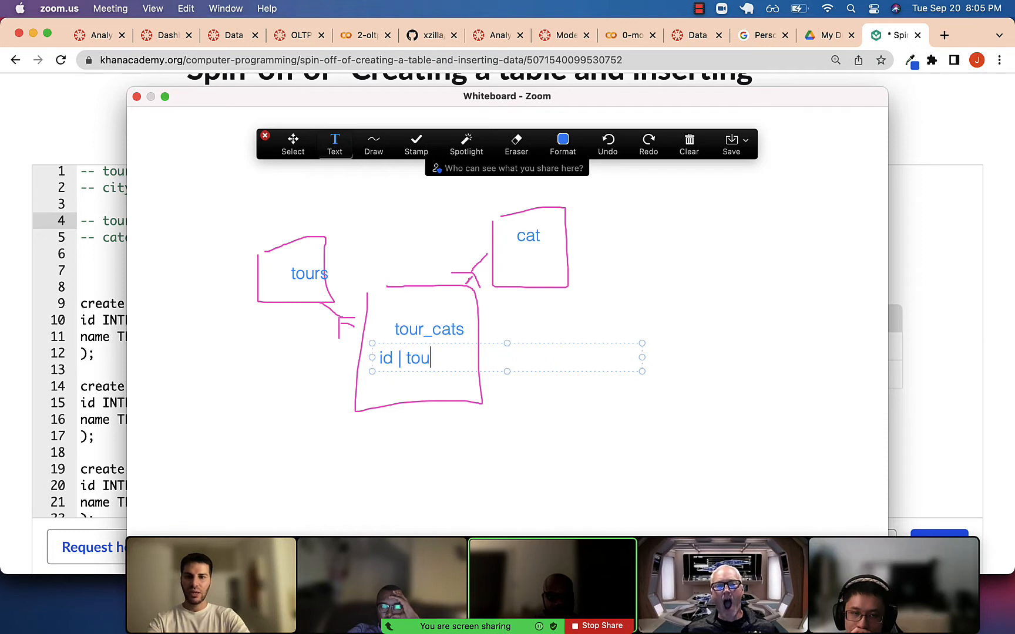
{"action": "type", "text": "r_id | category_id"}
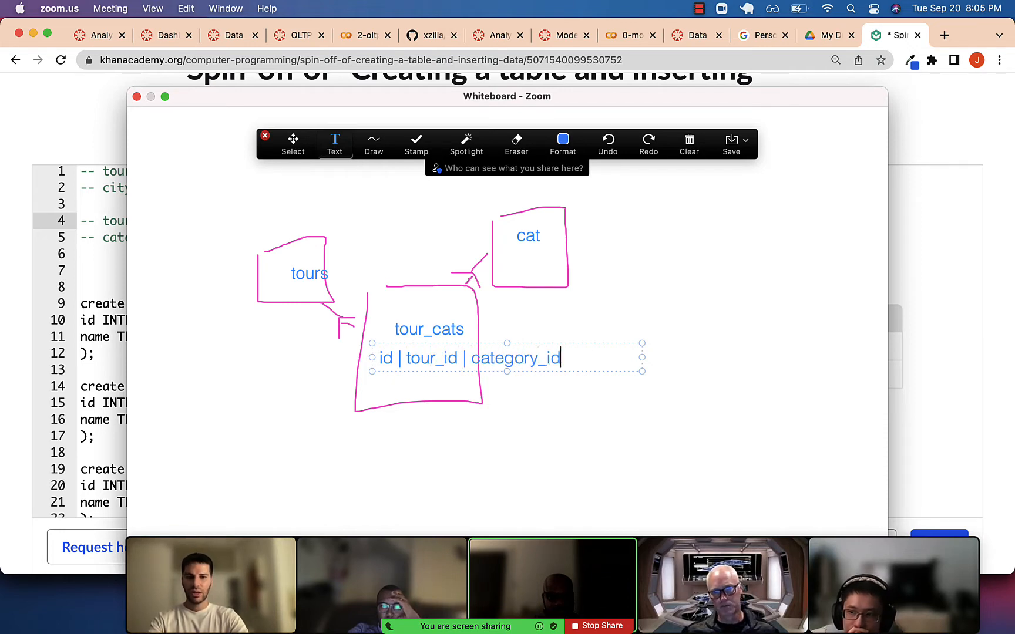
{"action": "triple_click", "coordinate": [467, 358]}
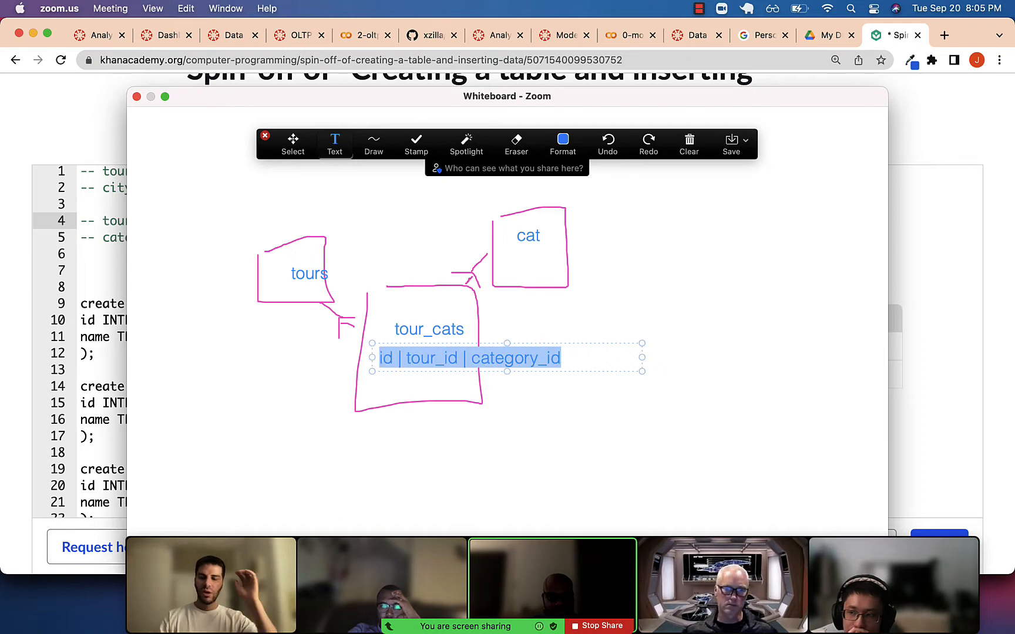
{"action": "mouse_move", "coordinate": [665, 236]}
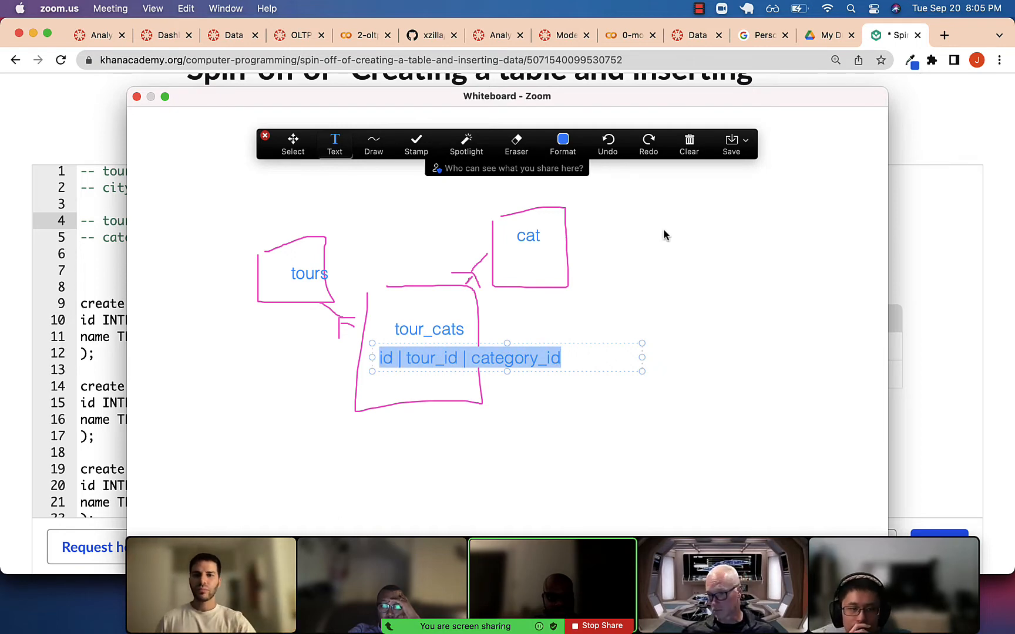
{"action": "left_click", "coordinate": [682, 218]}
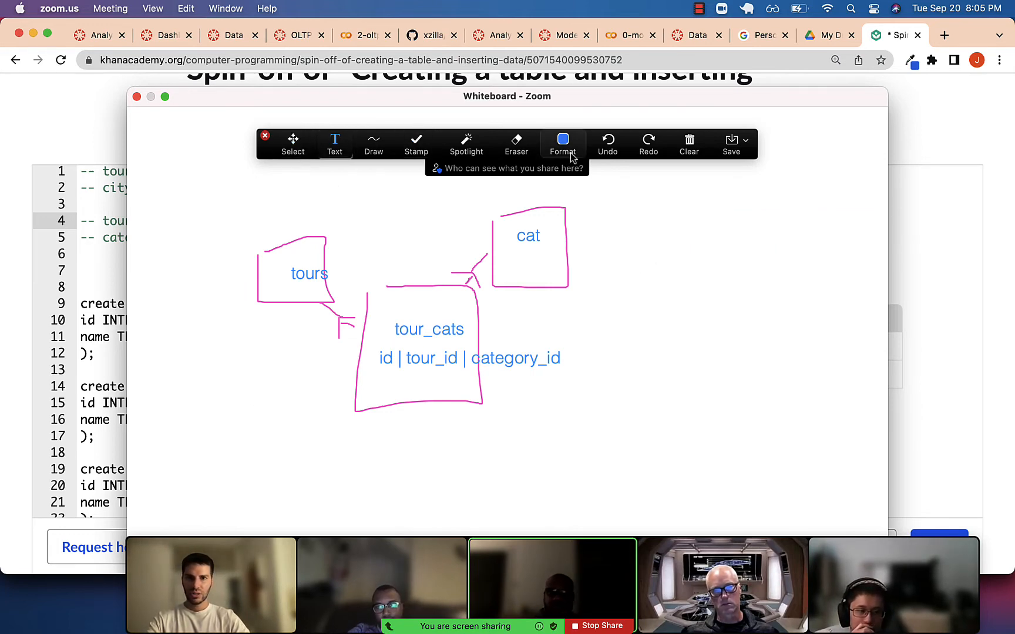
Step: Draw two boxes left of tours and label them 'stops' and 'cities'
{"action": "left_click", "coordinate": [372, 142]}
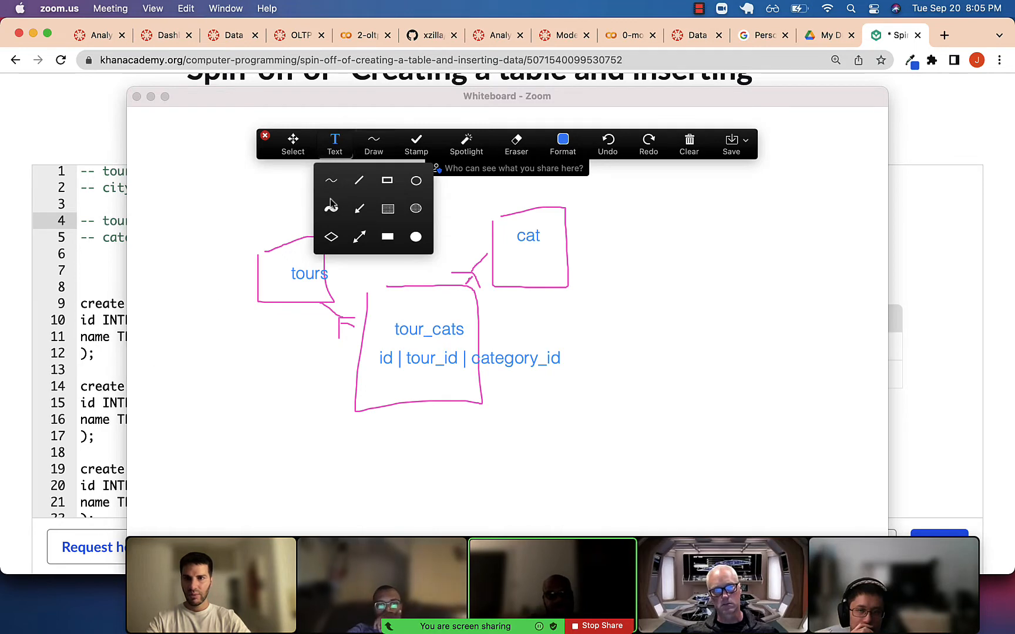
{"action": "left_click", "coordinate": [372, 139]}
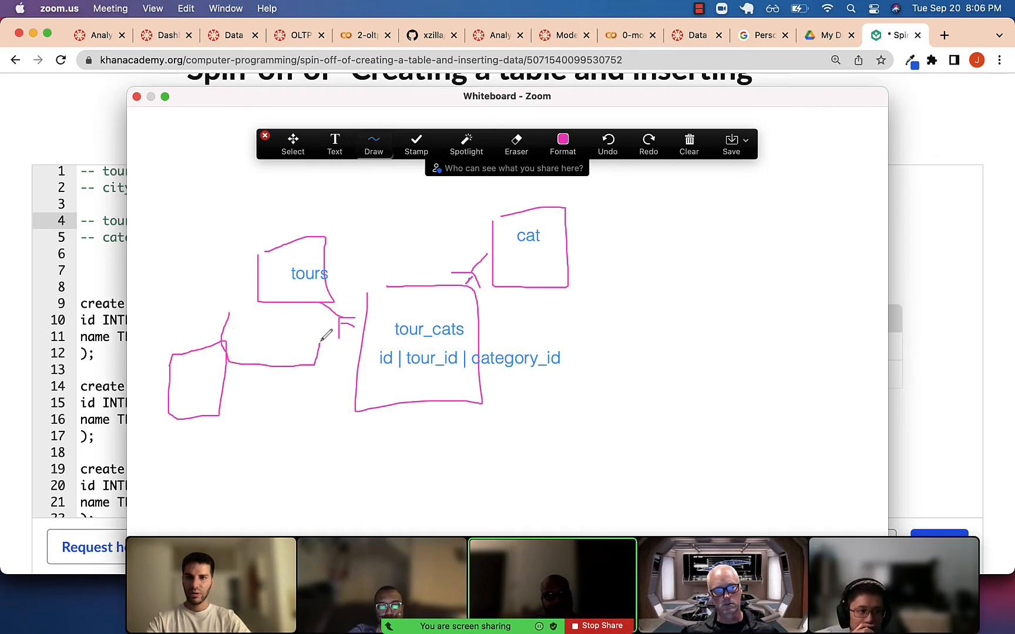
{"action": "left_click", "coordinate": [335, 143]}
{"action": "type", "text": "stops"}
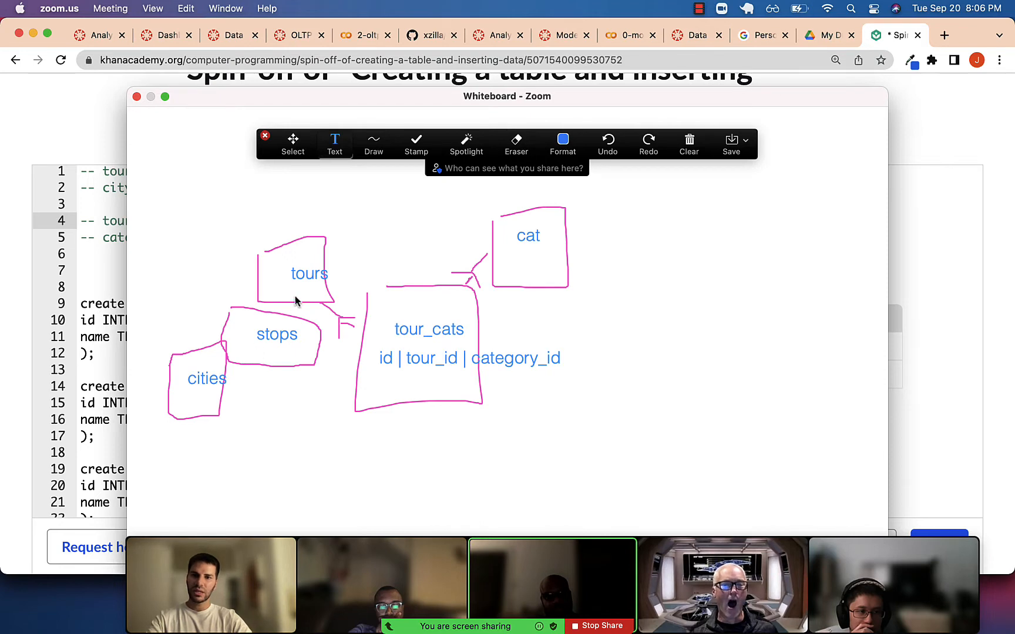
{"action": "mouse_move", "coordinate": [217, 370]}
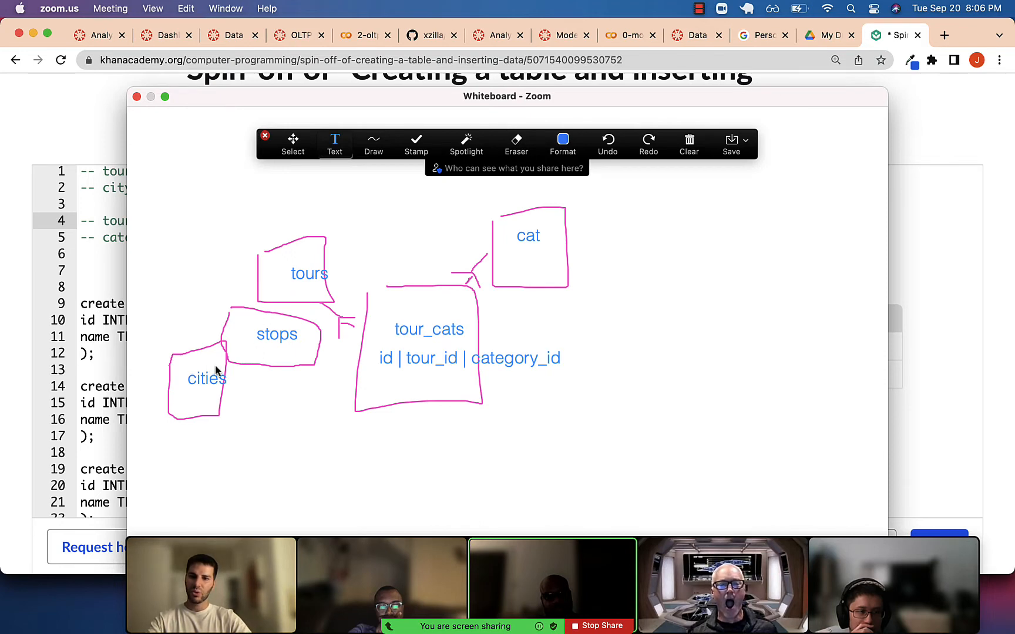
{"action": "mouse_move", "coordinate": [262, 386]}
{"action": "type", "text": "1"}
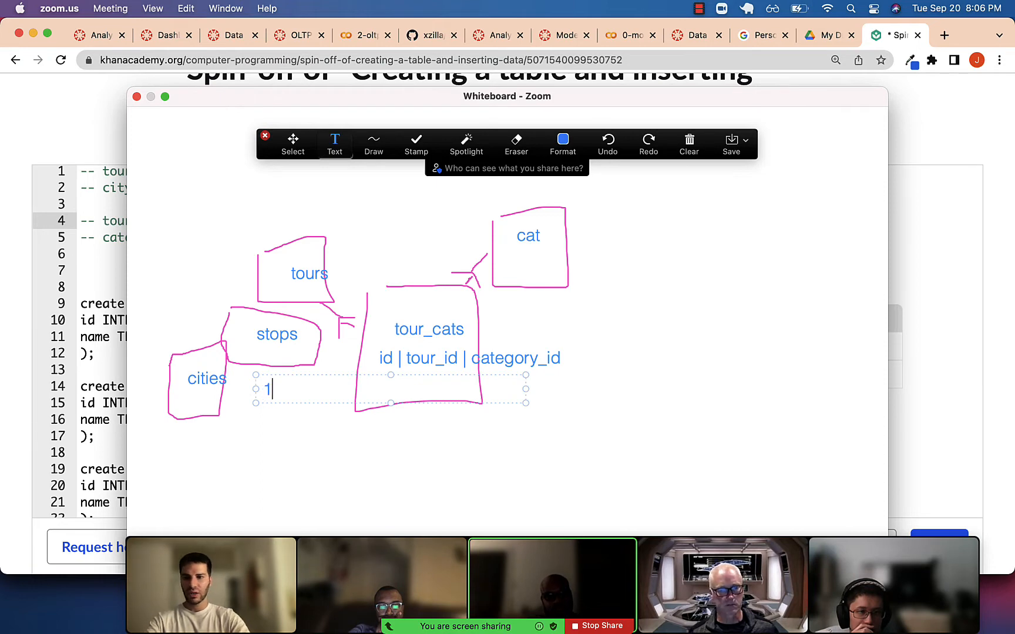
Step: Write 'tour_id | city_id' with the example row '1 | 1' in the note under stops
{"action": "type", "text": "| 2"}
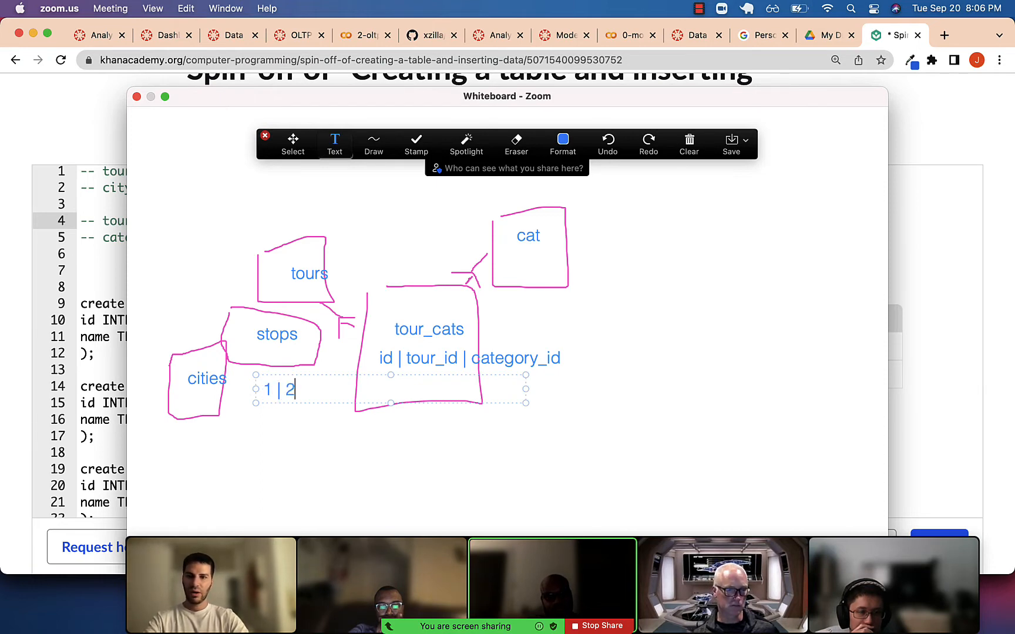
{"action": "key", "text": "backspace"}
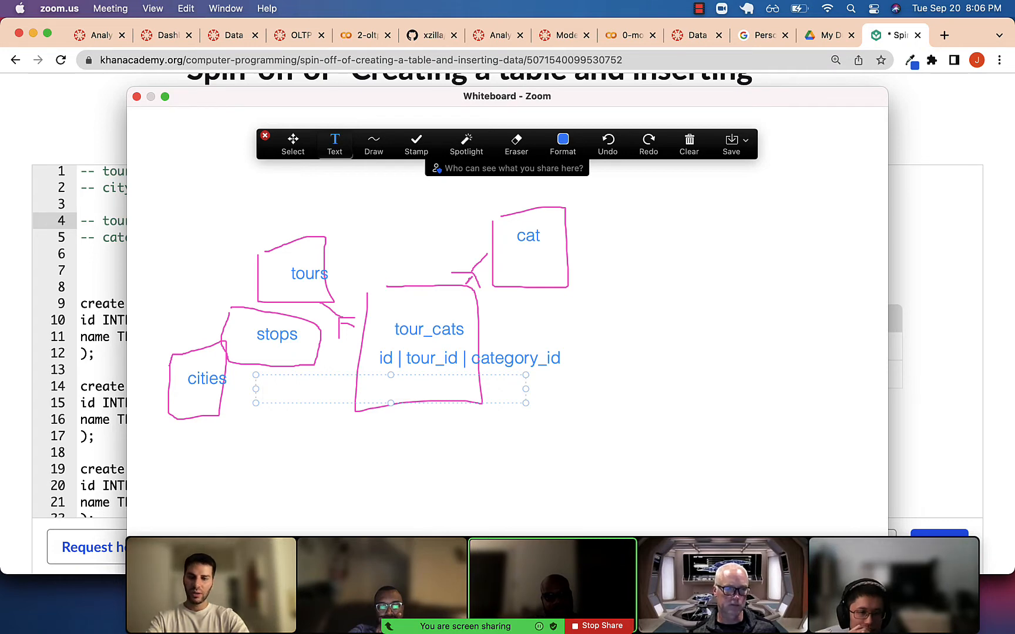
{"action": "type", "text": "1 |"}
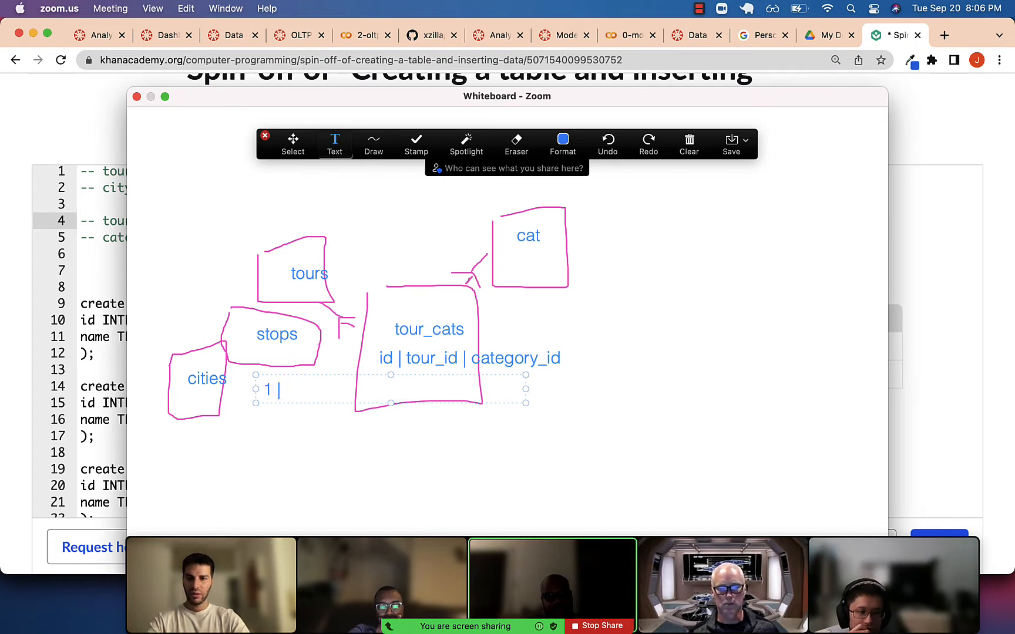
{"action": "type", "text": "tour_id | c"}
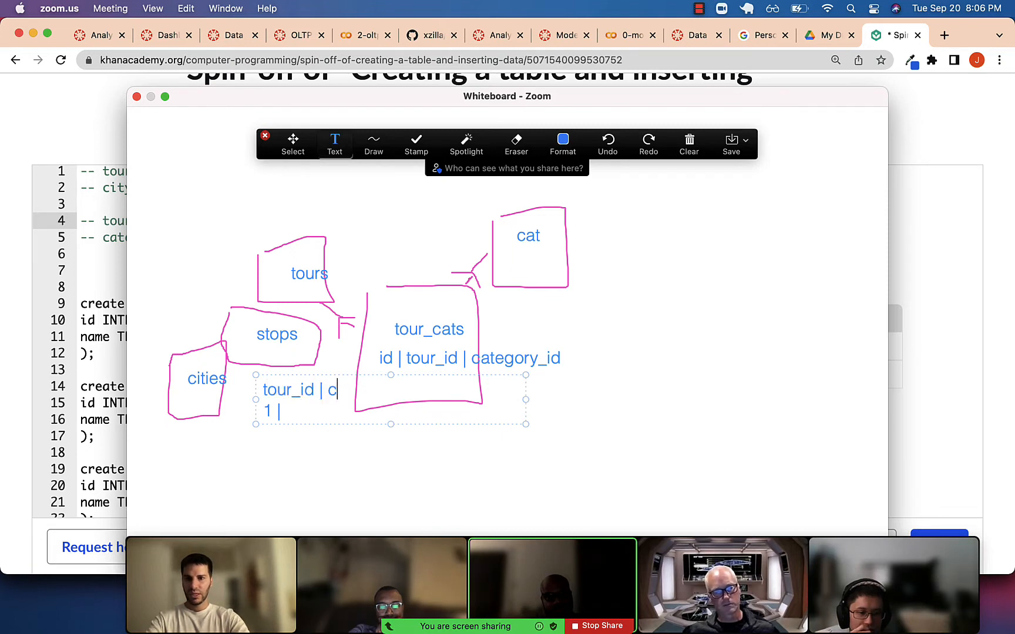
{"action": "type", "text": "ity_id"}
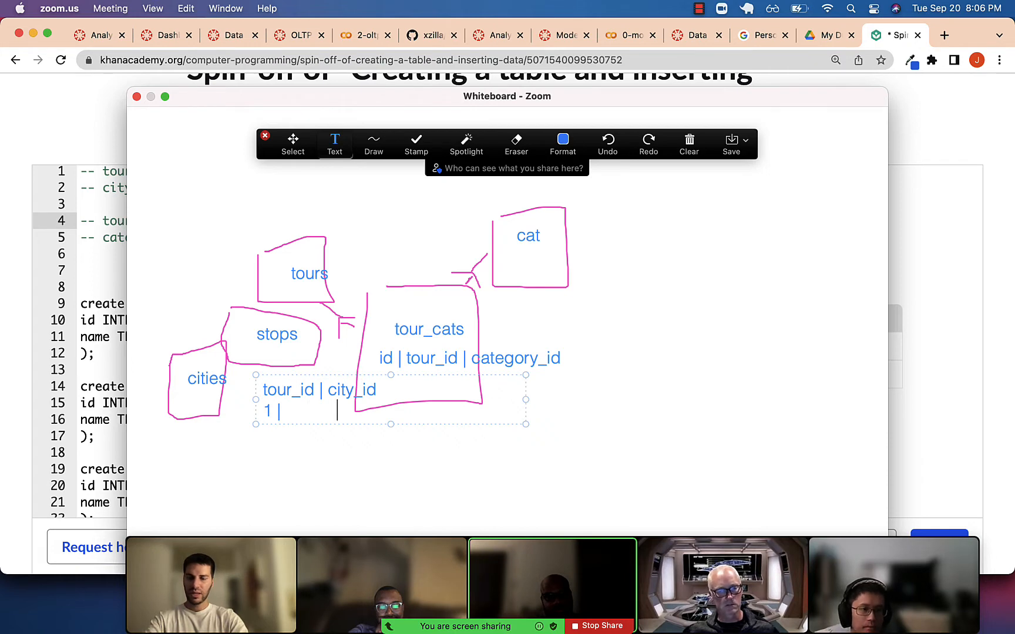
{"action": "type", "text": "1"}
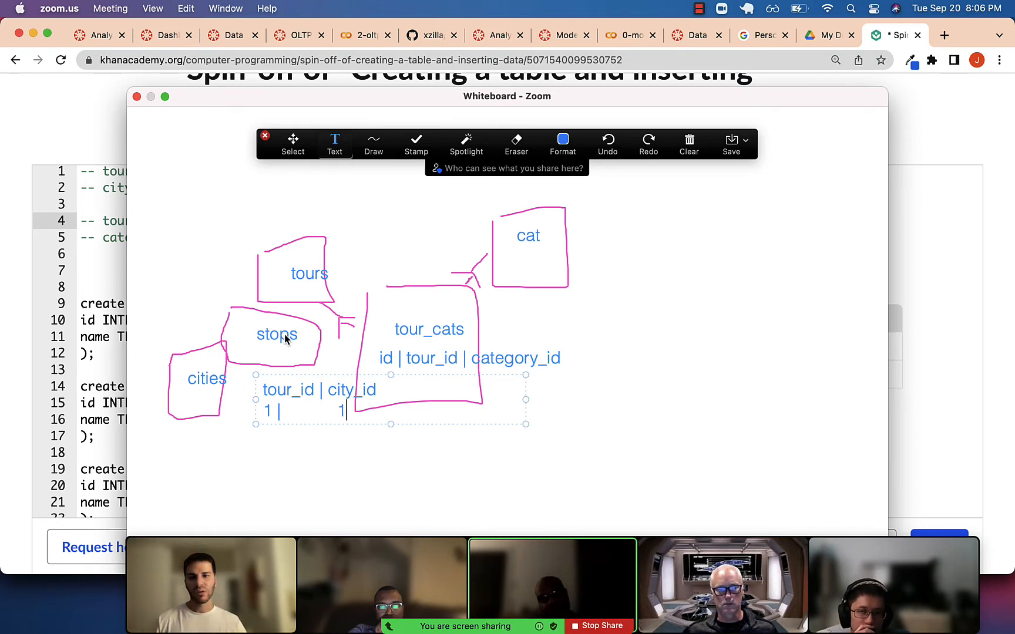
{"action": "mouse_move", "coordinate": [304, 321]}
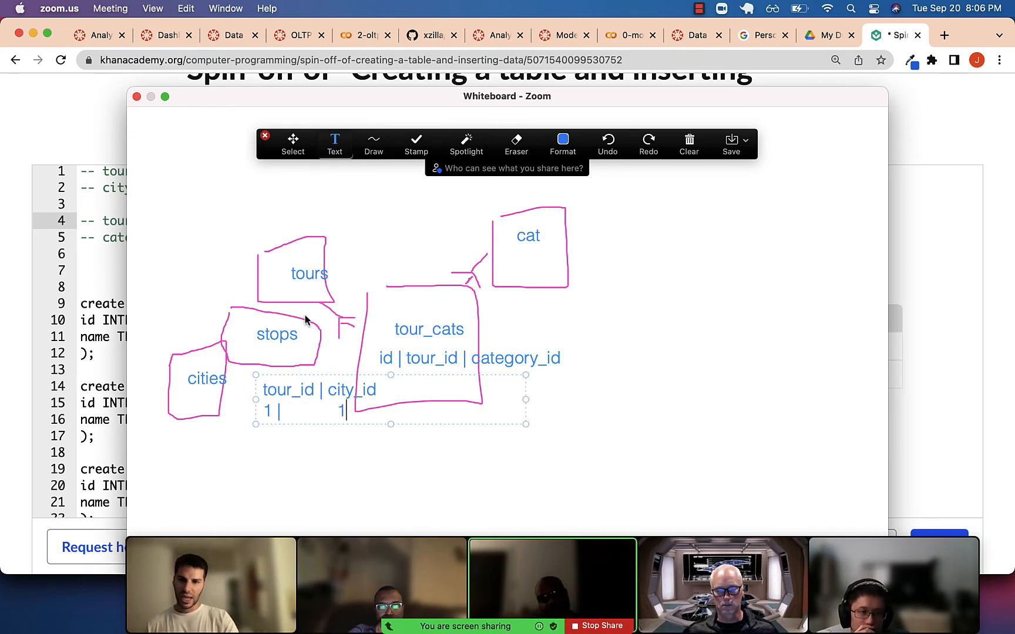
{"action": "mouse_move", "coordinate": [267, 337]}
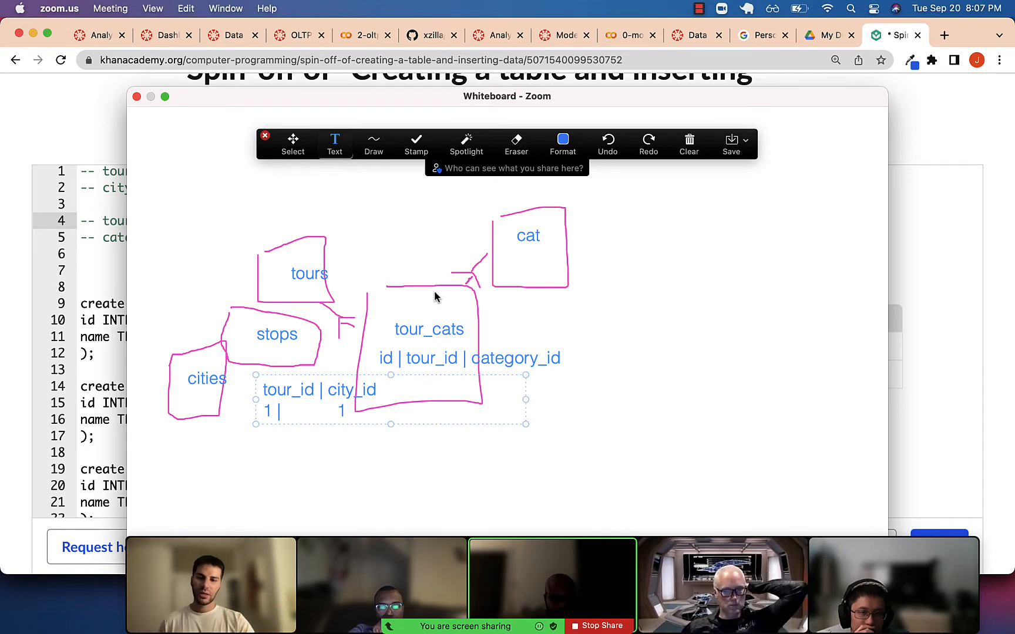
{"action": "mouse_move", "coordinate": [436, 316]}
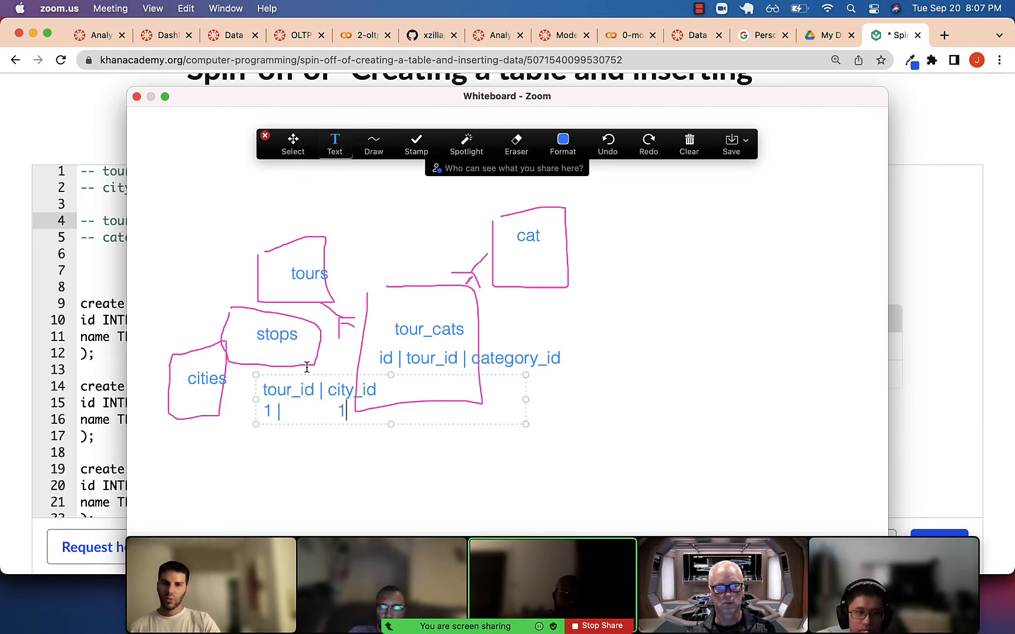
{"action": "mouse_move", "coordinate": [295, 343]}
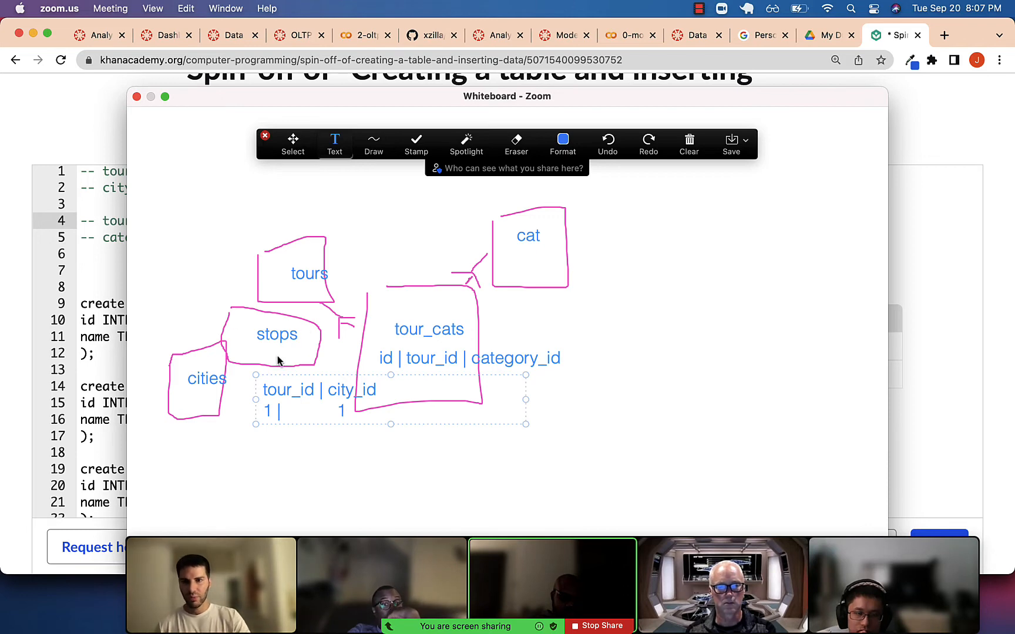
{"action": "mouse_move", "coordinate": [631, 316]}
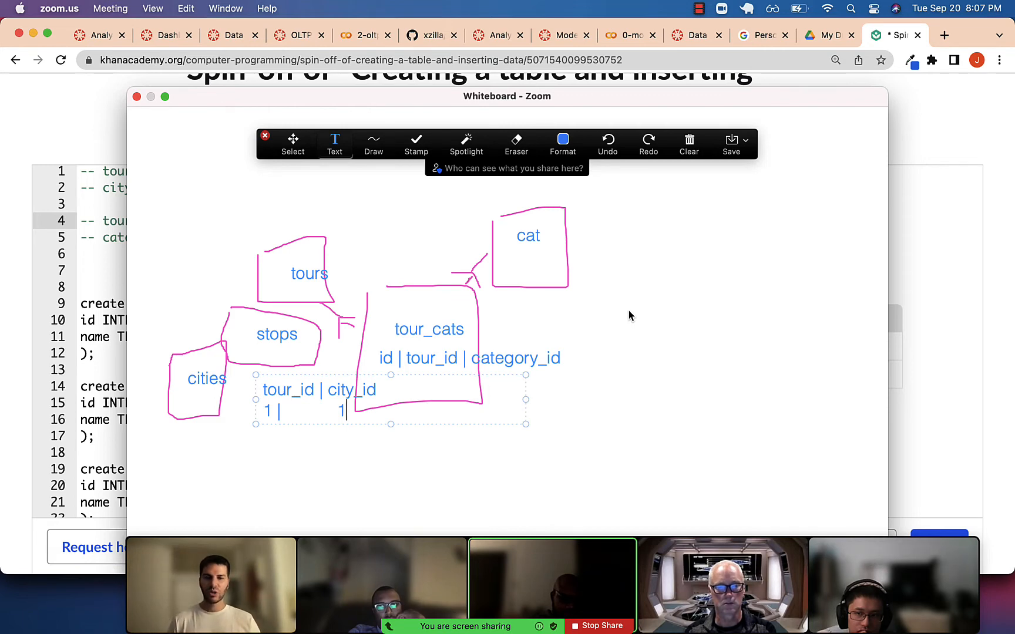
{"action": "mouse_move", "coordinate": [505, 310]}
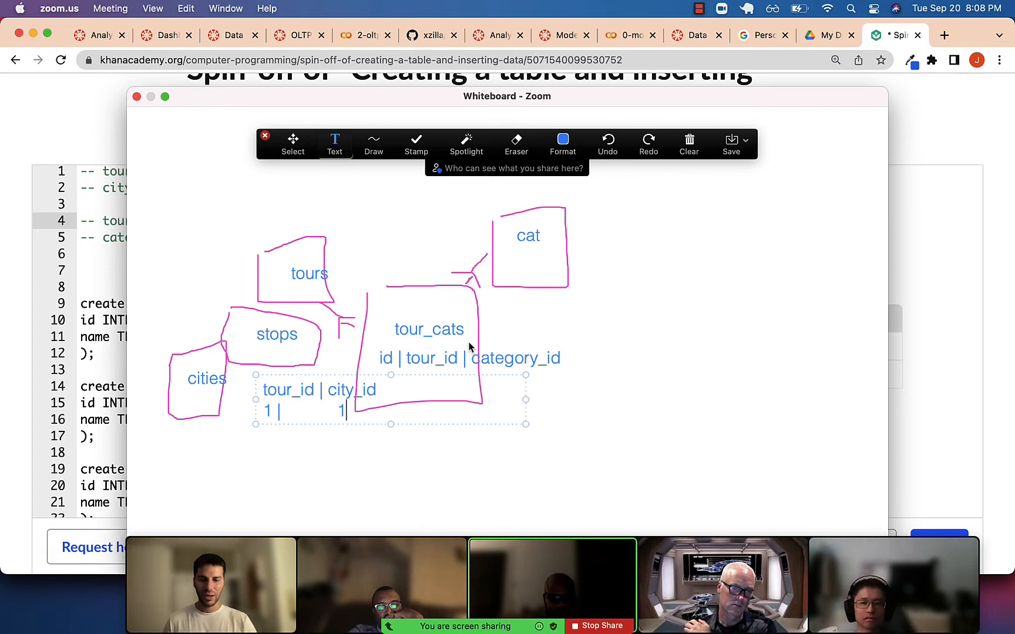
{"action": "mouse_move", "coordinate": [439, 340]}
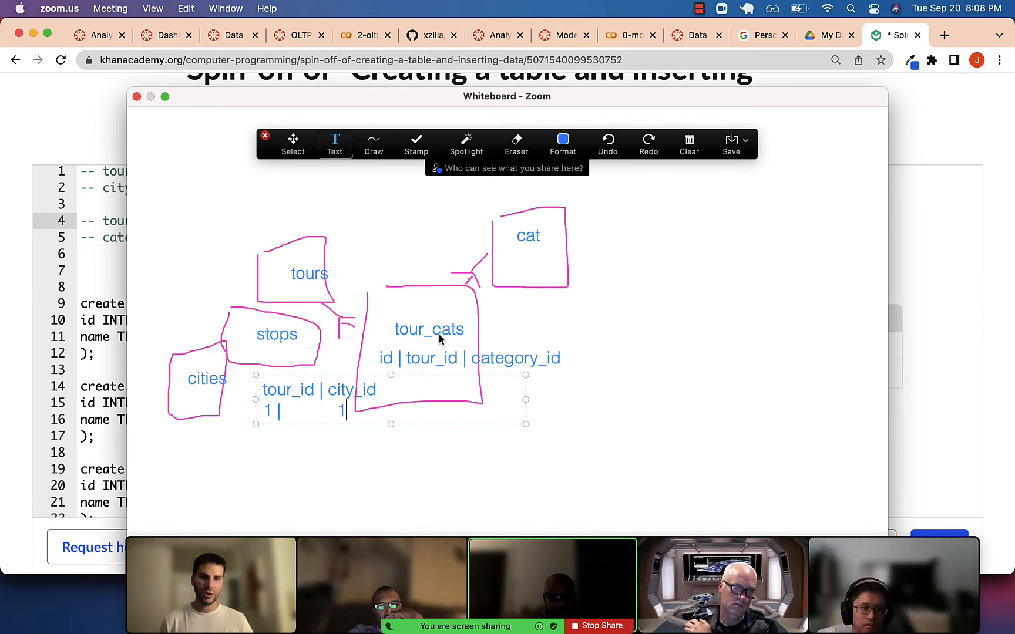
{"action": "mouse_move", "coordinate": [579, 532]}
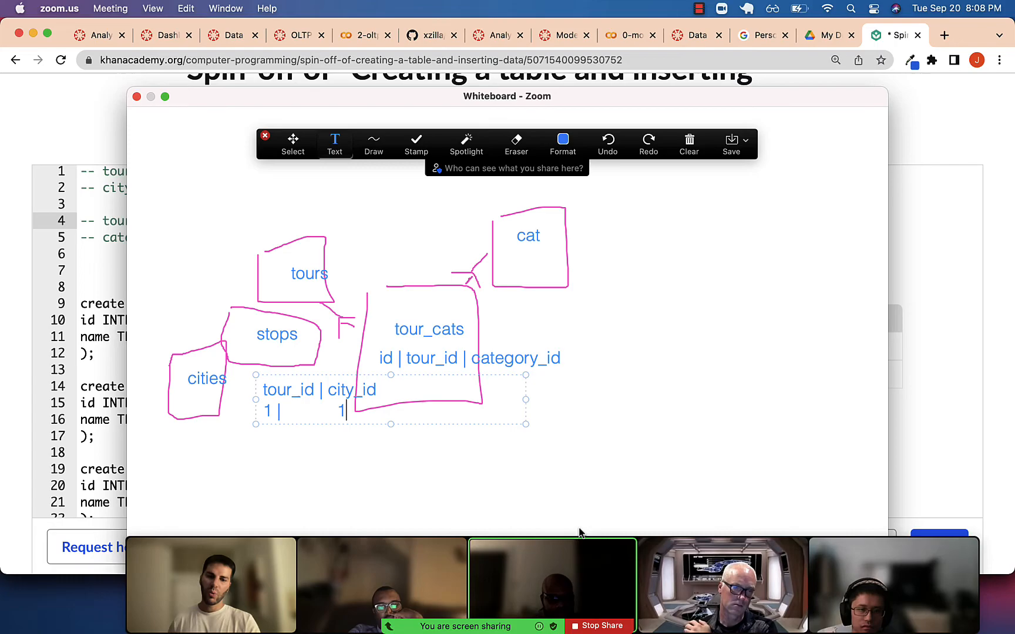
Step: Stop sharing the whiteboard and return to the participant gallery
{"action": "left_click", "coordinate": [598, 626]}
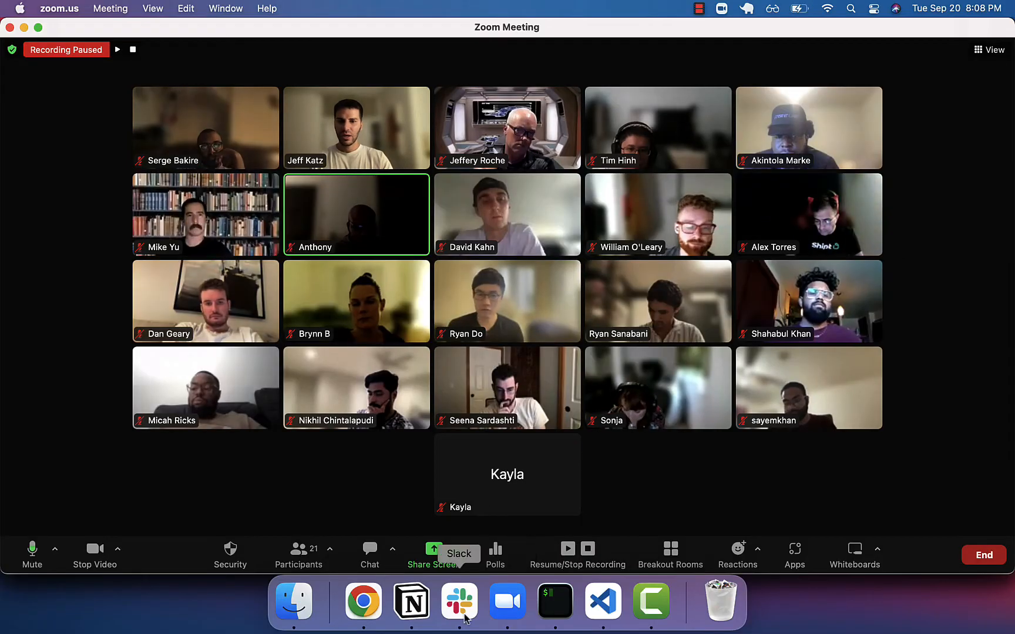
Step: Share the Chrome window with the Khan Academy SQL script again
{"action": "left_click", "coordinate": [363, 601]}
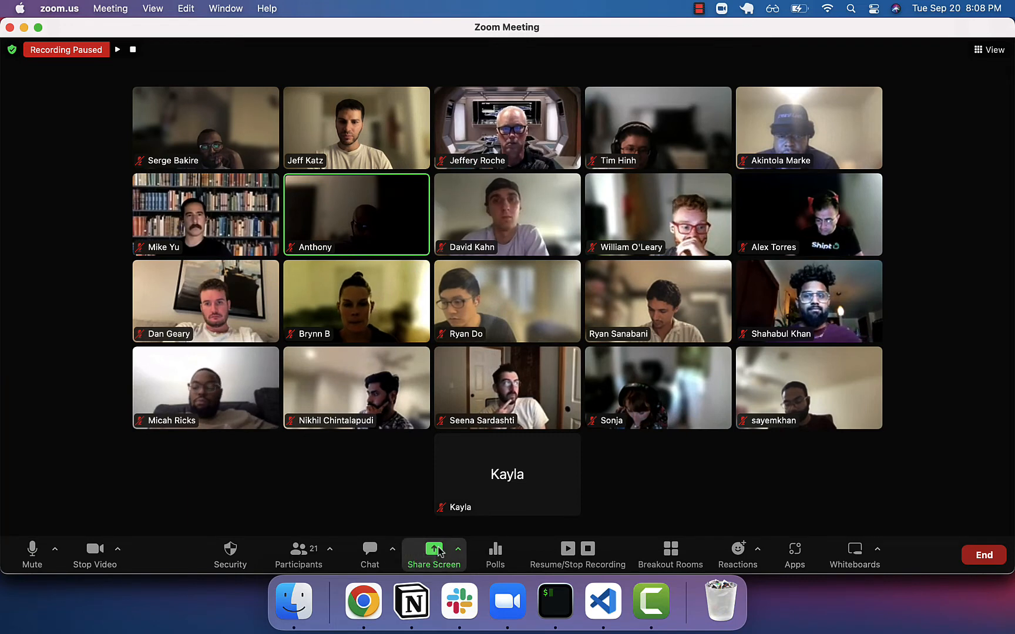
{"action": "left_click", "coordinate": [434, 551]}
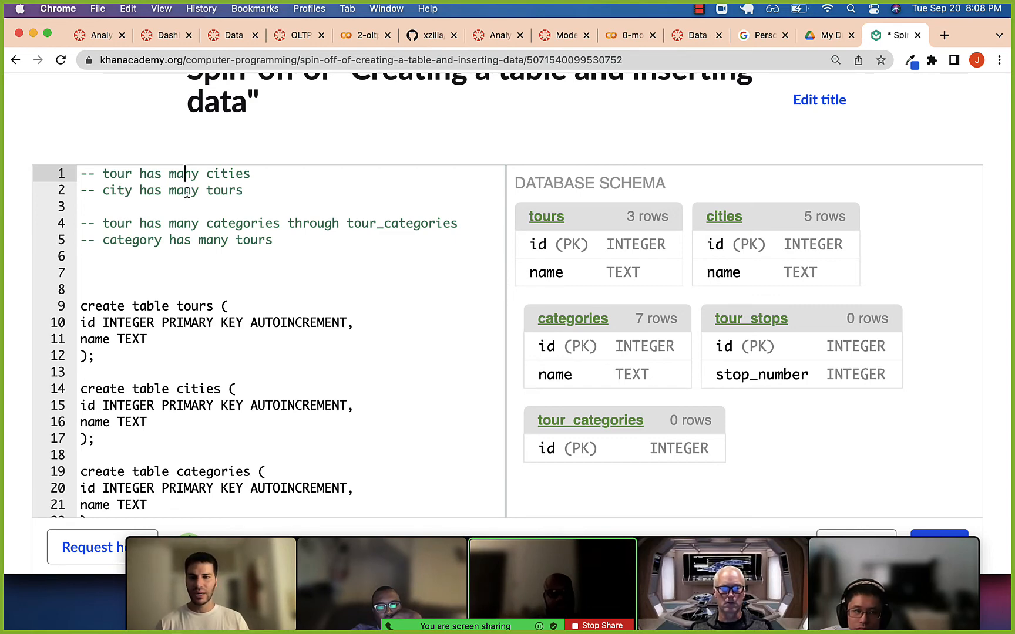
{"action": "mouse_move", "coordinate": [205, 268]}
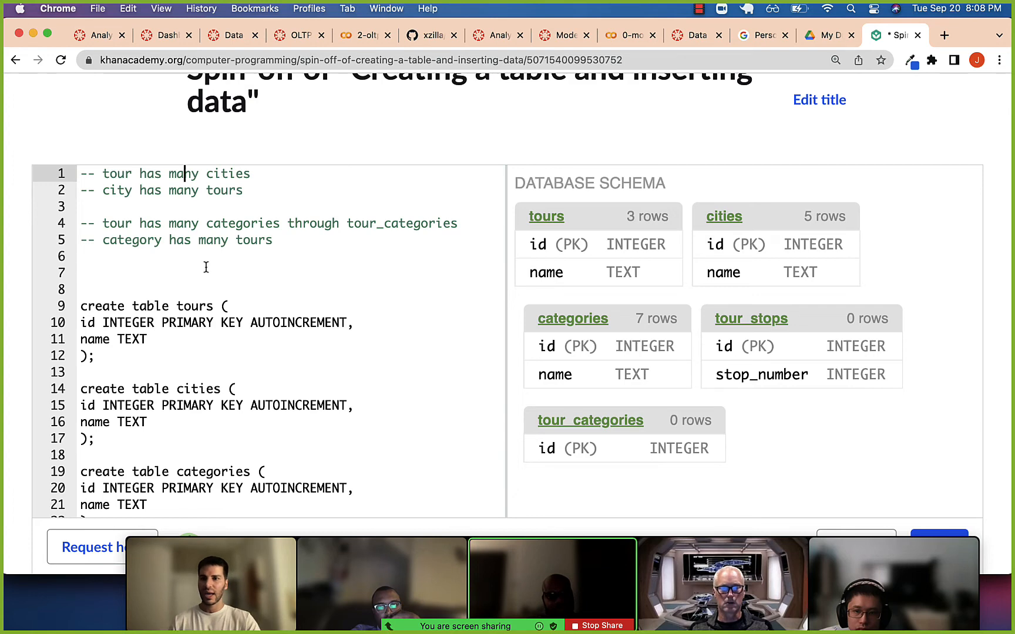
Step: Draft a 'city_id | tour_id' heading with a '1 ... time' example row under the first comment
{"action": "left_click", "coordinate": [79, 189]}
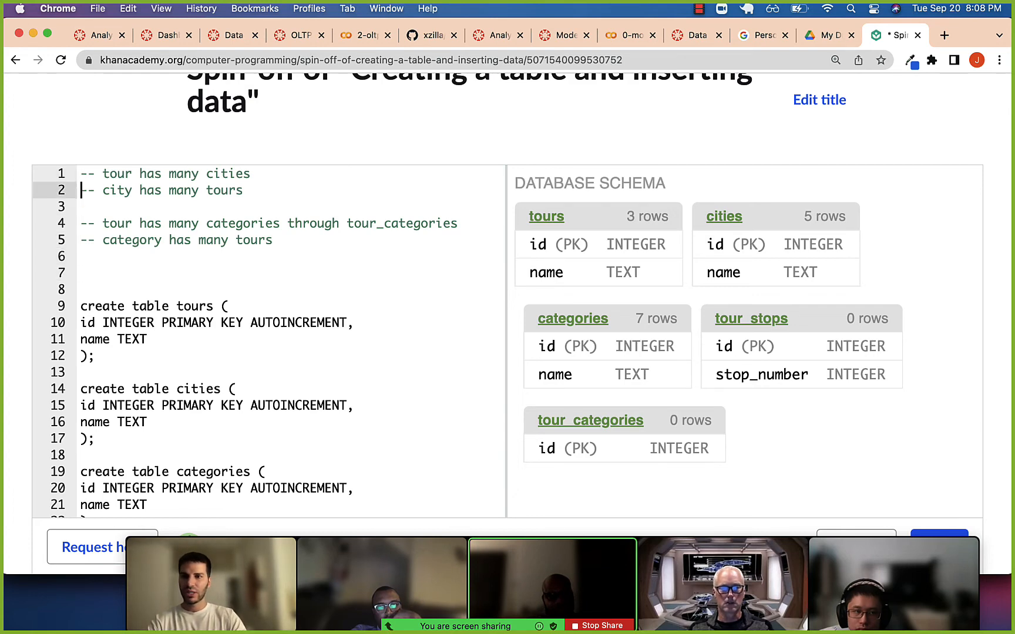
{"action": "key", "text": "Return"}
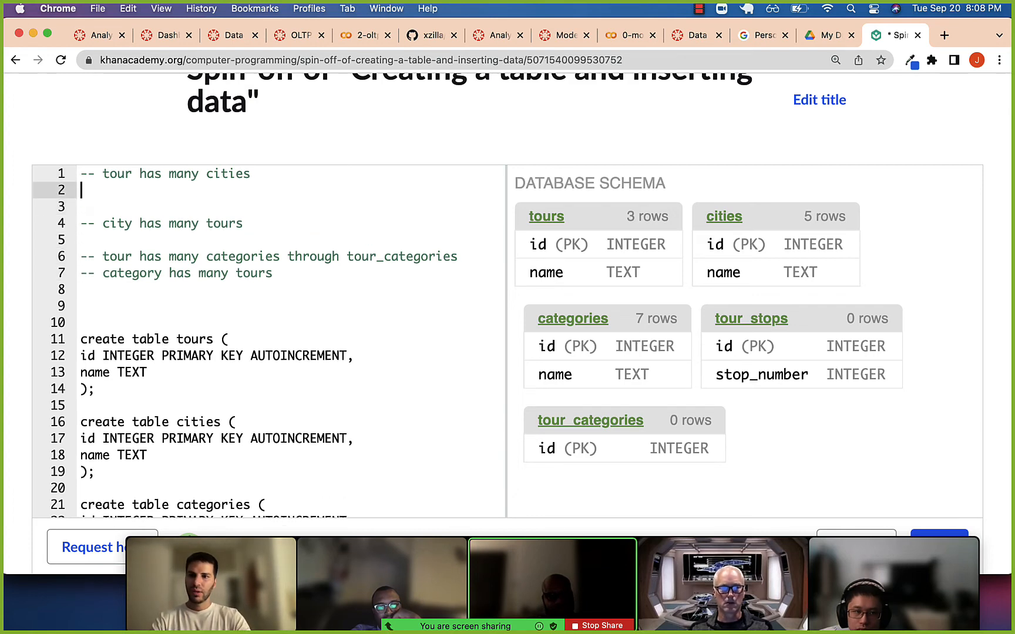
{"action": "type", "text": "cit"}
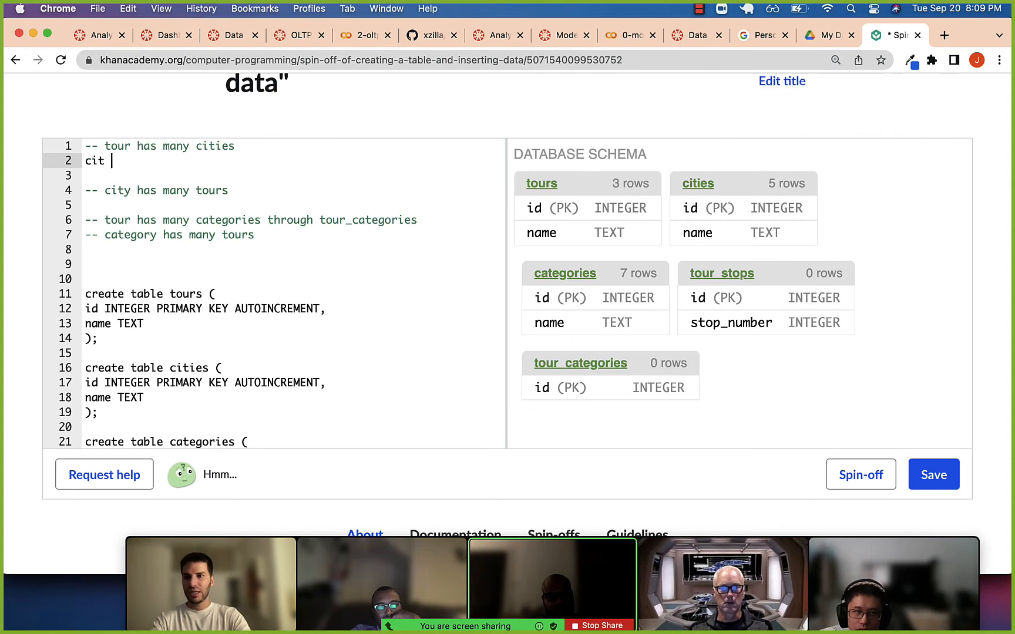
{"action": "type", "text": "y_id"}
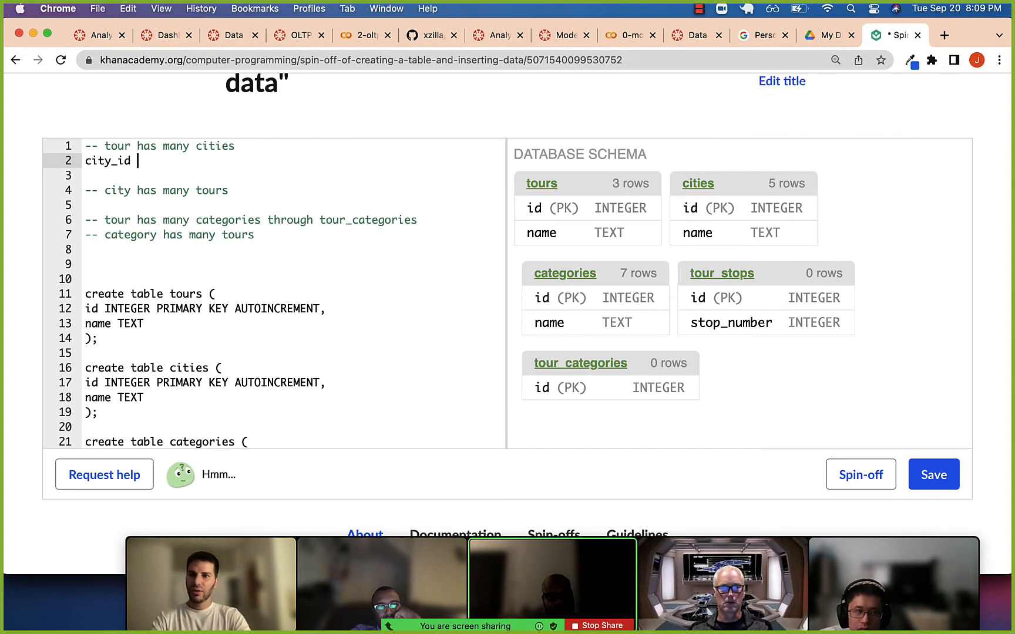
{"action": "type", "text": "| tour_id"}
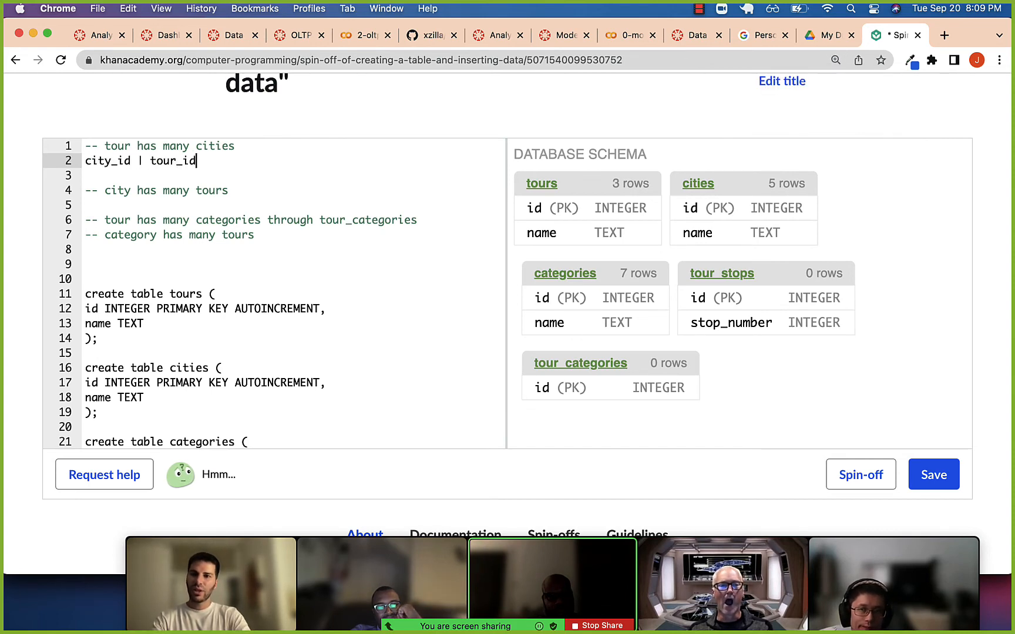
{"action": "key", "text": "Return"}
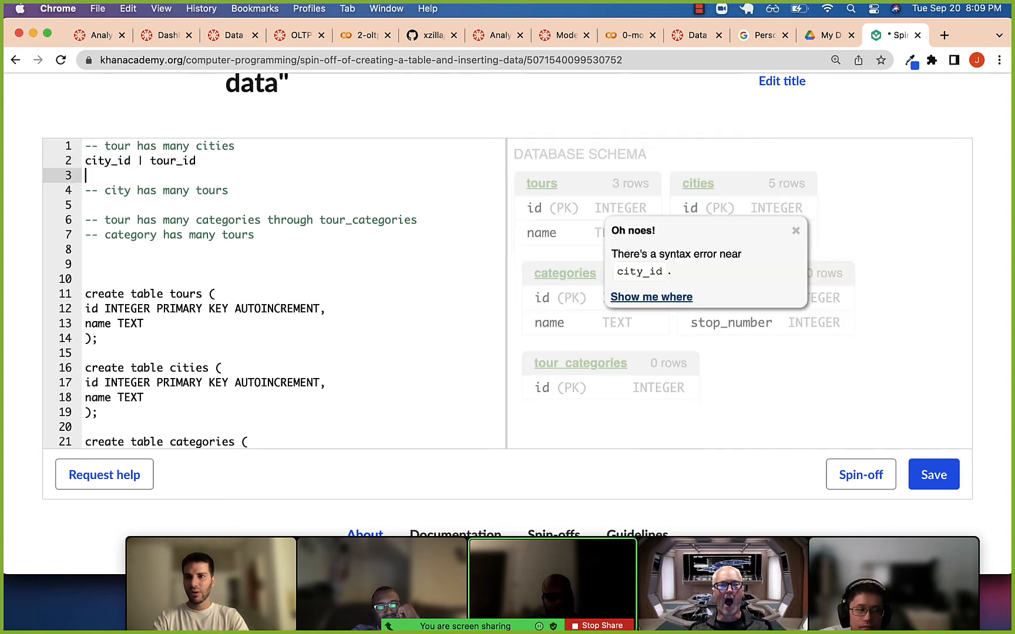
{"action": "type", "text": "1            1"}
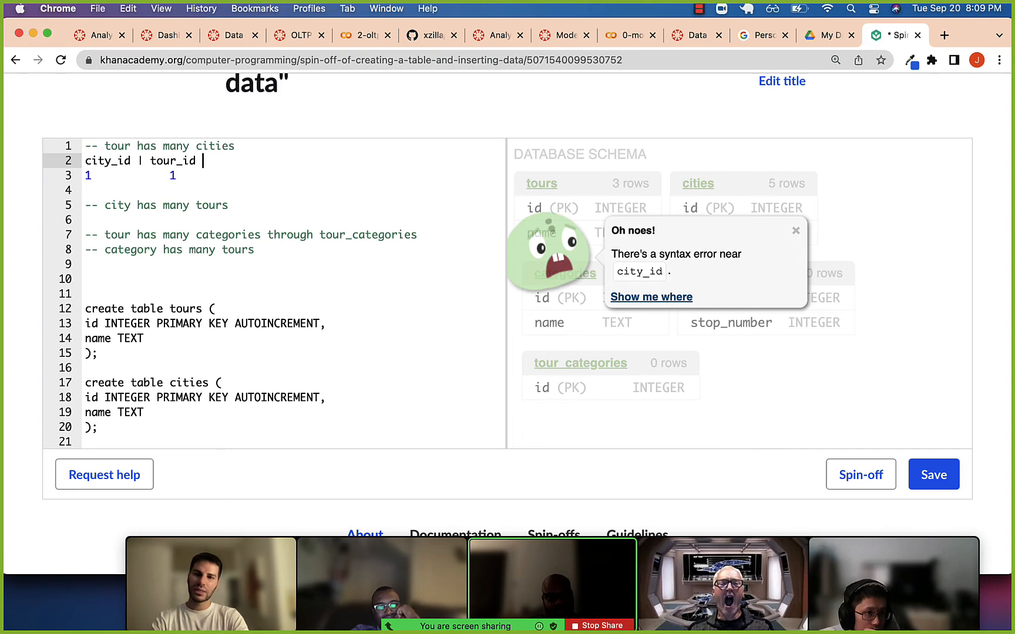
{"action": "type", "text": "time"}
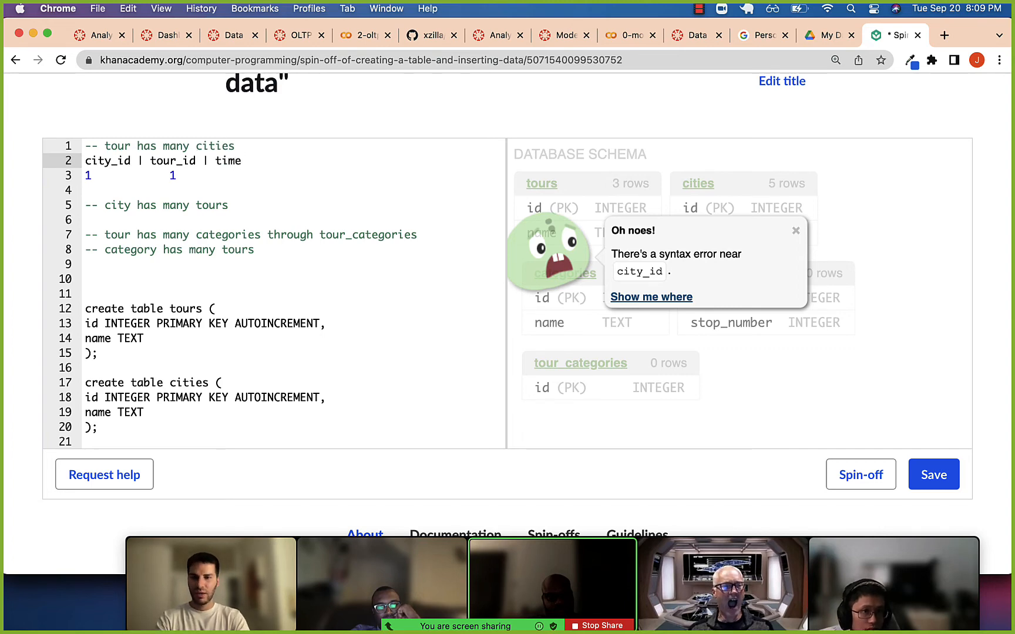
{"action": "left_click", "coordinate": [188, 175]}
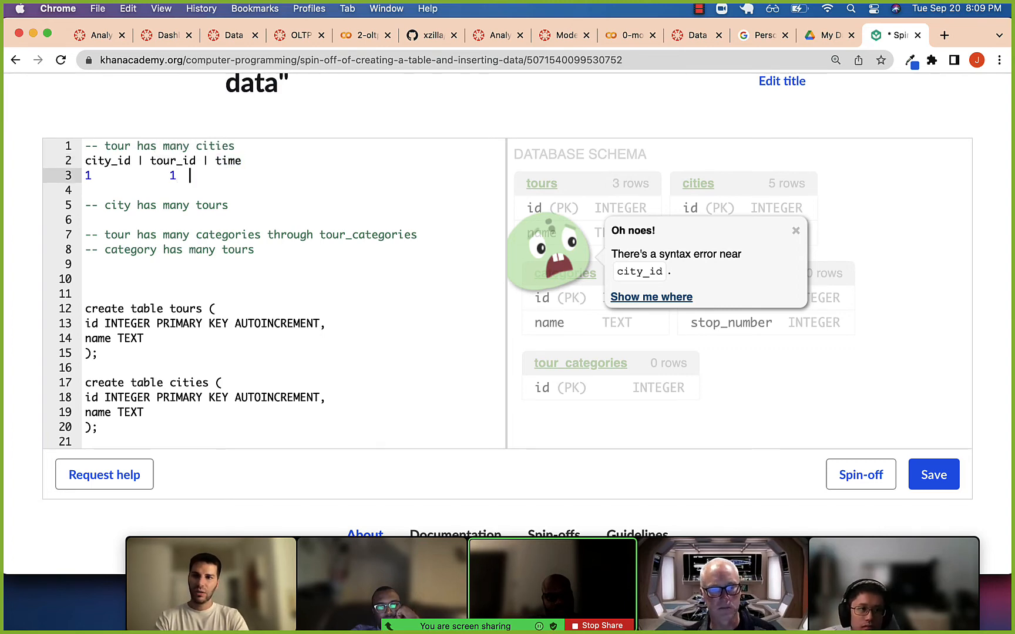
Step: Select the sketched join-table text so it can be deleted to clear the syntax error
{"action": "double_click", "coordinate": [228, 161]}
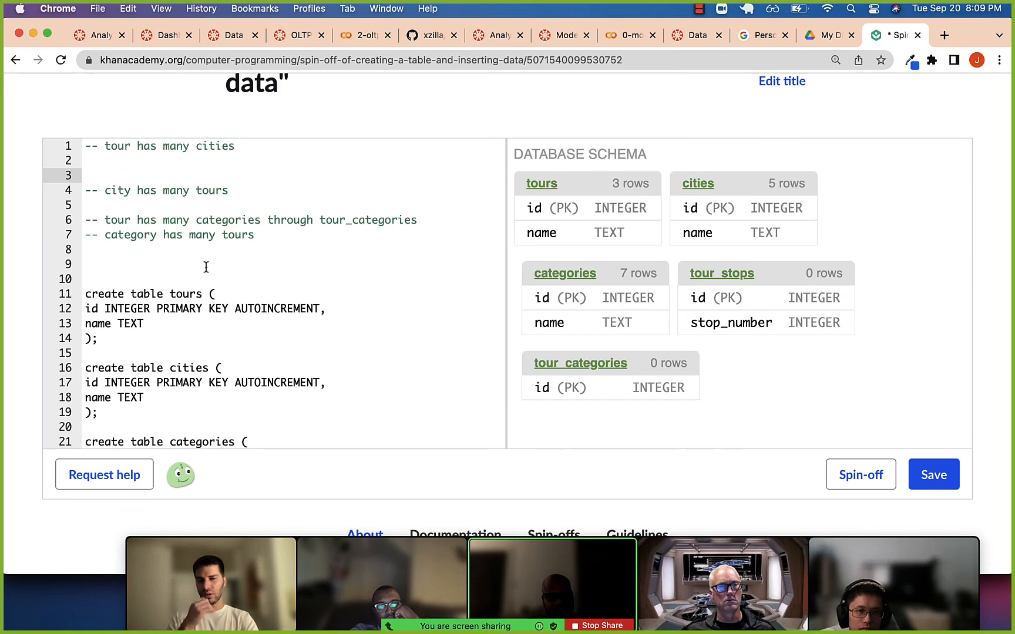
Step: Delete the extra blank line so the relationship comments sit consecutively
{"action": "left_click", "coordinate": [86, 175]}
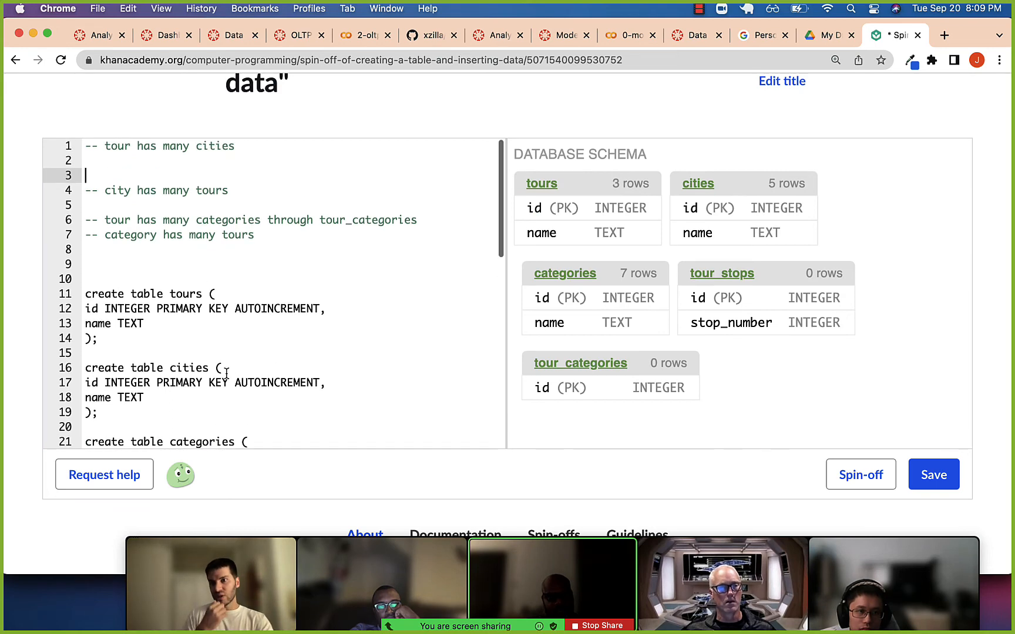
{"action": "key", "text": "backspace"}
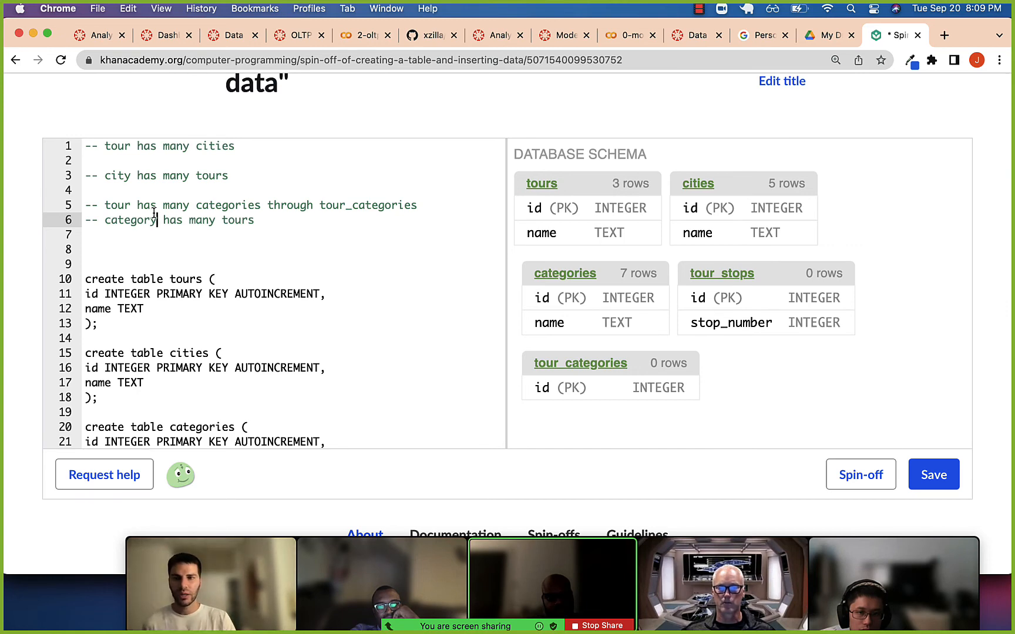
Step: Open the Modeling Practice lesson from the Canvas Data 2022 modules
{"action": "left_click", "coordinate": [231, 35]}
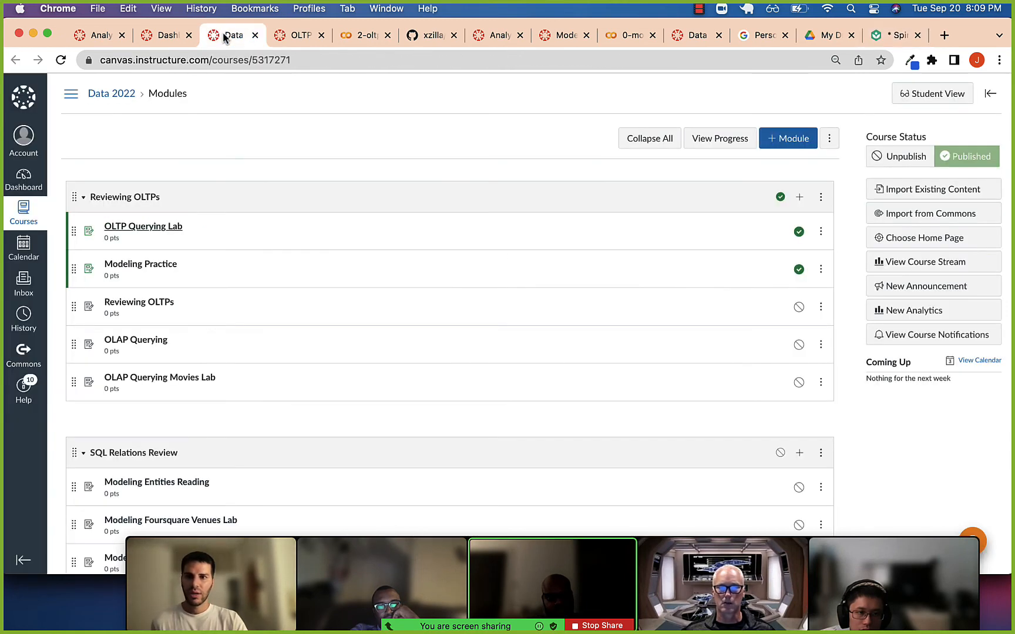
{"action": "mouse_move", "coordinate": [143, 226]}
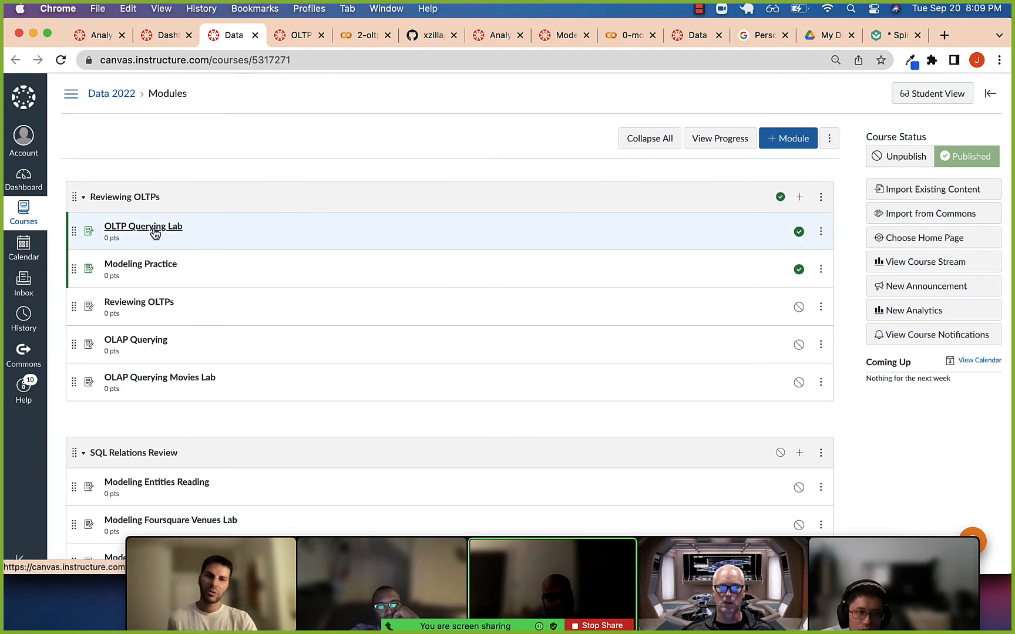
{"action": "mouse_move", "coordinate": [149, 270]}
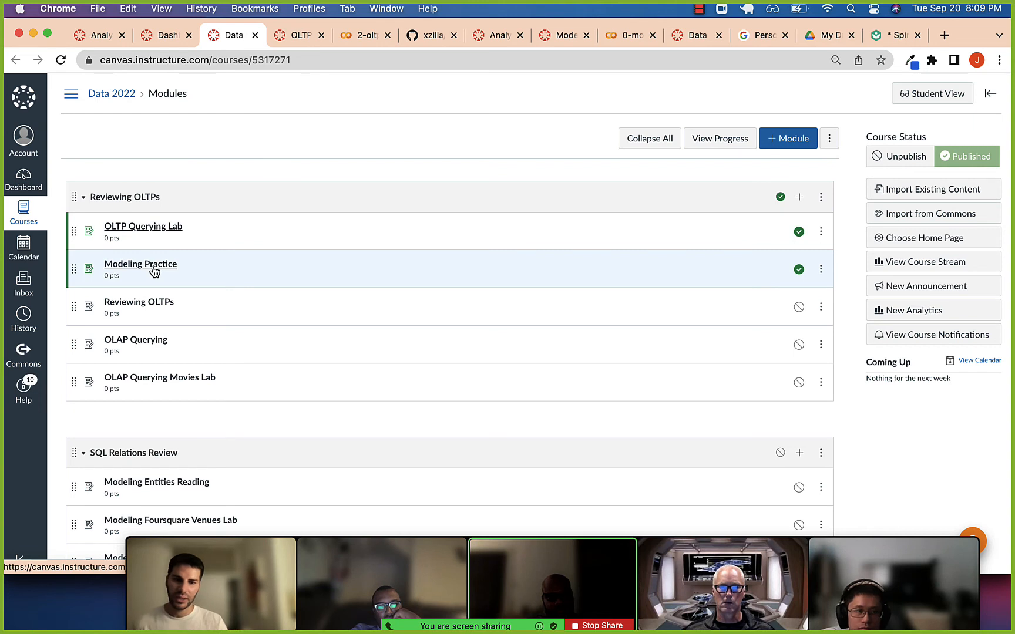
{"action": "mouse_move", "coordinate": [140, 264]}
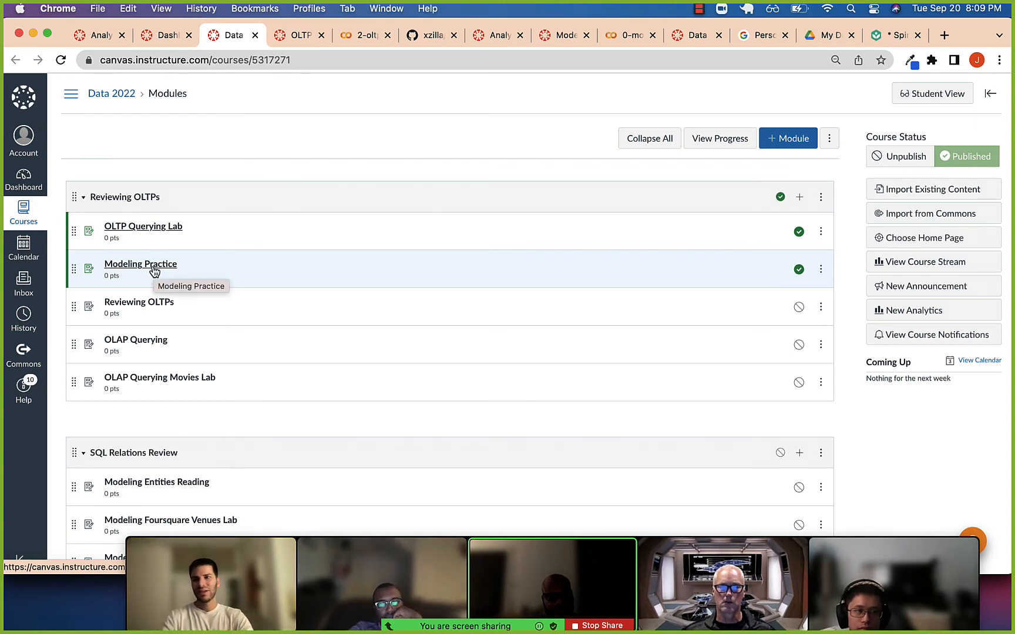
{"action": "left_click", "coordinate": [140, 264]}
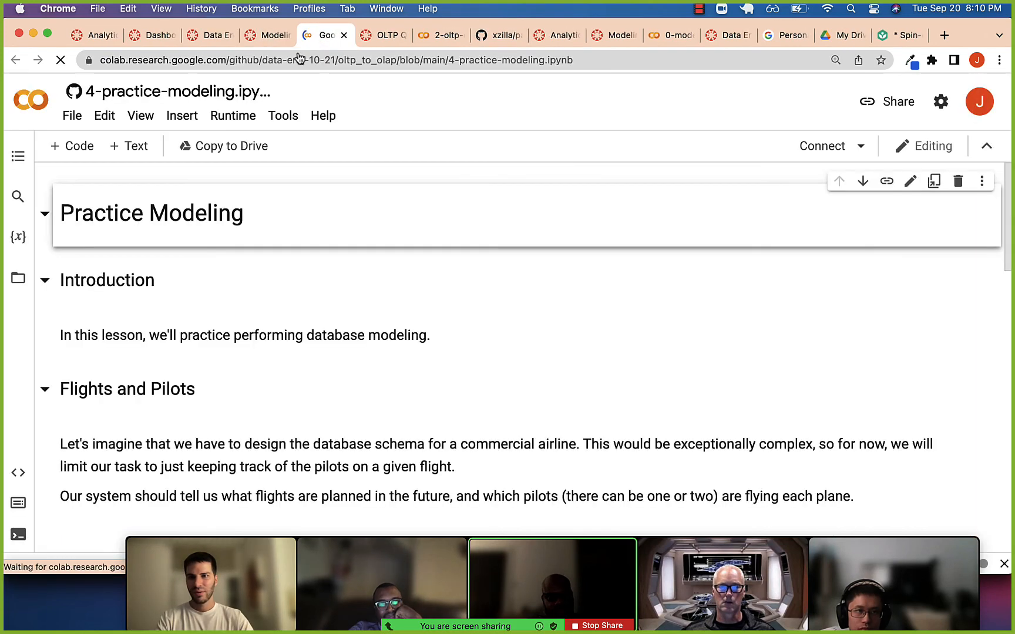
Step: Review the practice modeling and OLTP querying notebooks, then return to the Khan Academy SQL script
{"action": "scroll", "scroll_direction": "down", "scroll_amount": 3}
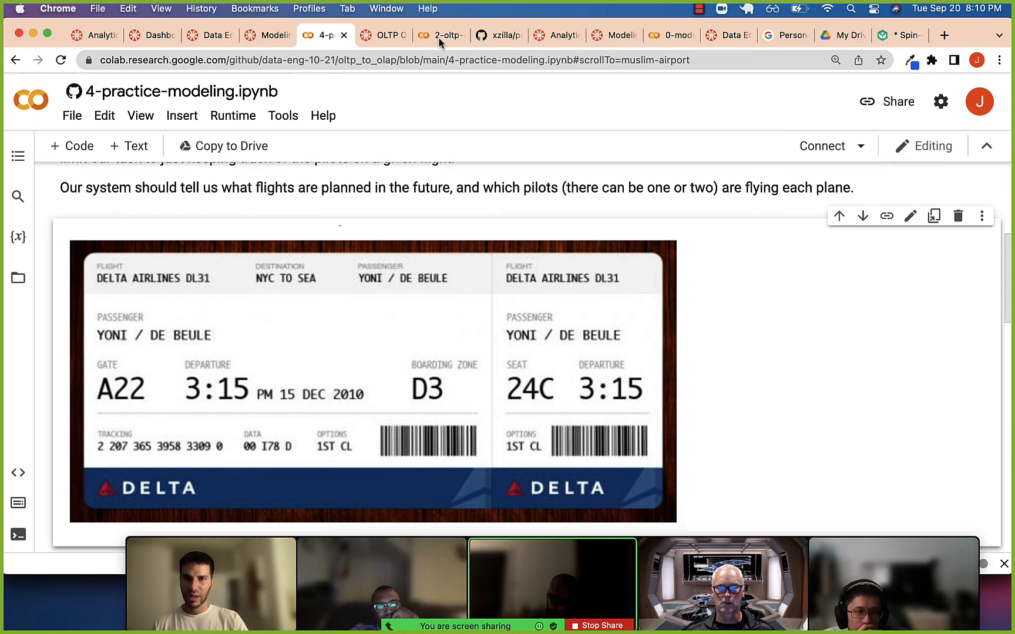
{"action": "left_click", "coordinate": [440, 35]}
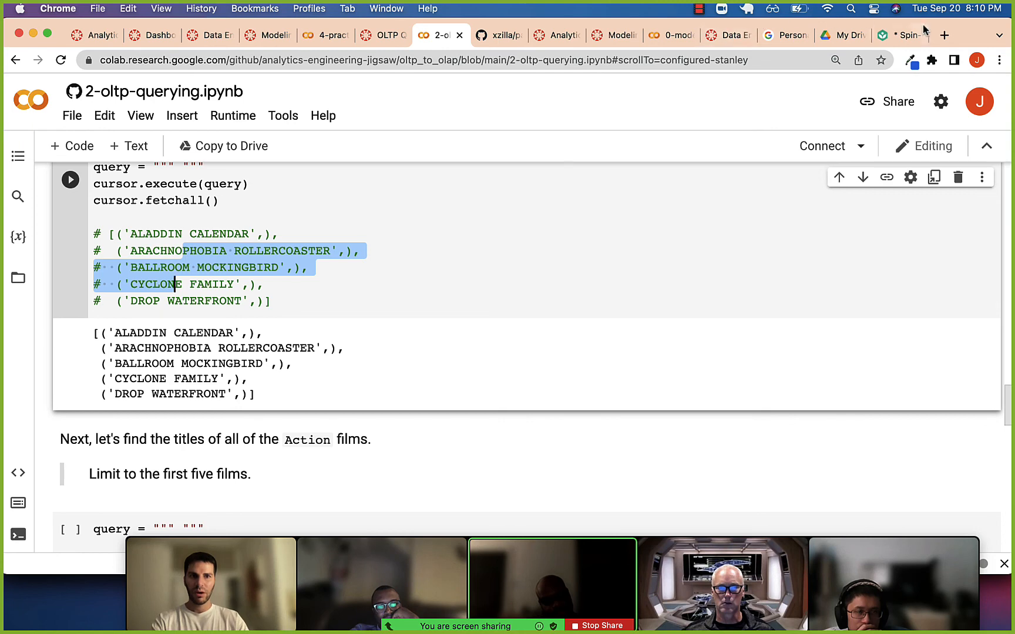
{"action": "left_click", "coordinate": [899, 36]}
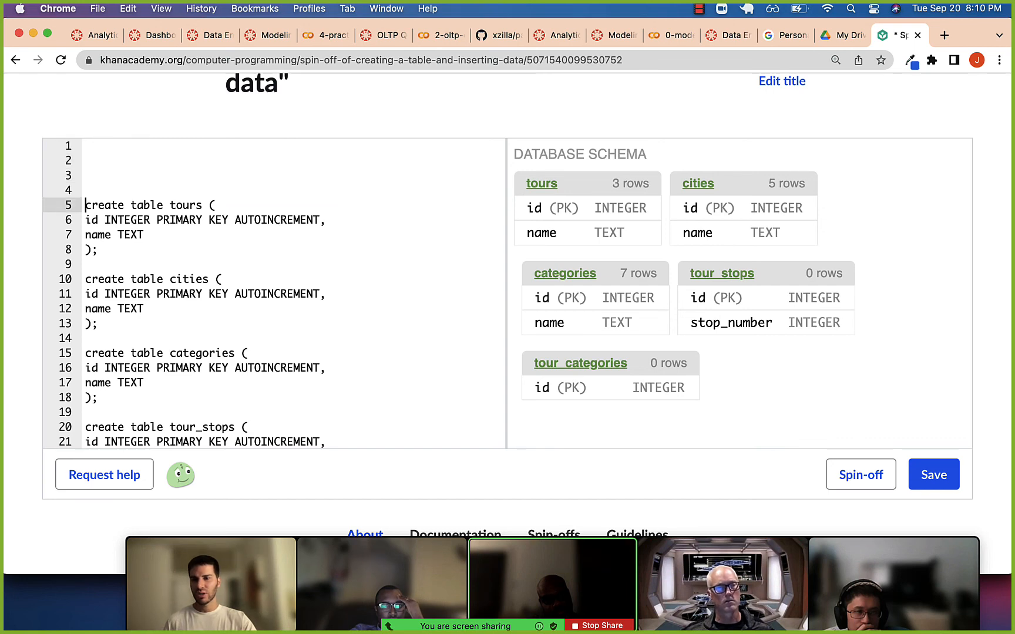
Step: Scroll to the top of the script where blank lines precede the tours table definition
{"action": "scroll", "scroll_direction": "up", "scroll_amount": 3}
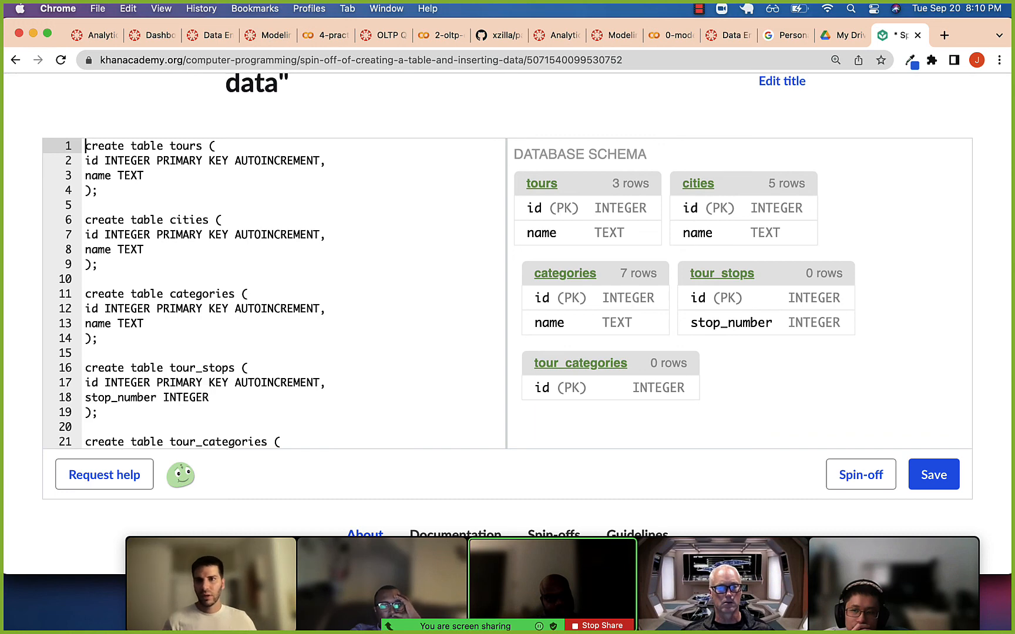
{"action": "mouse_move", "coordinate": [416, 7]}
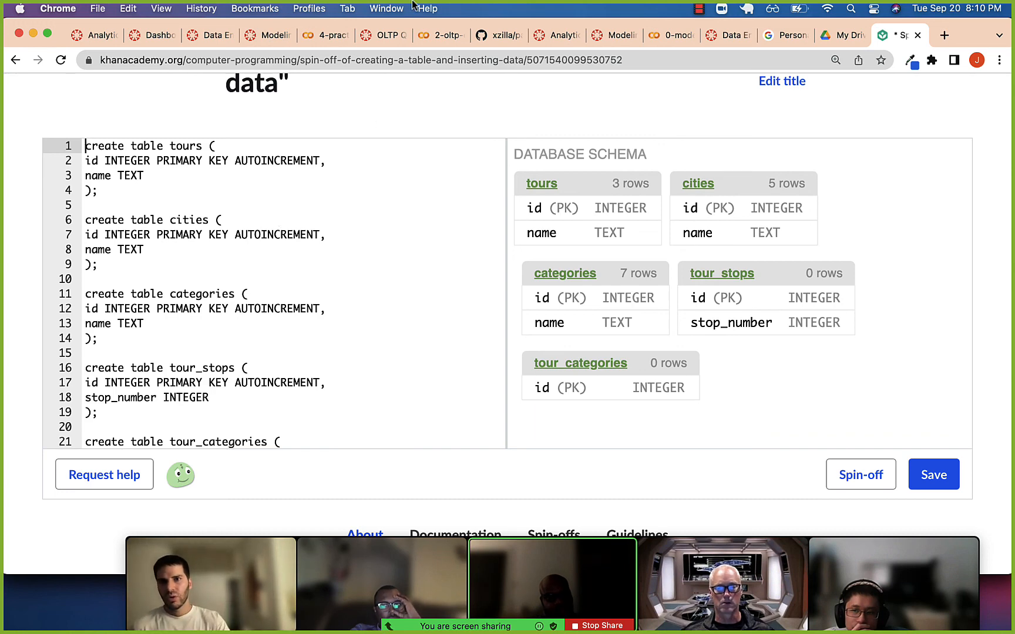
{"action": "mouse_move", "coordinate": [208, 35]}
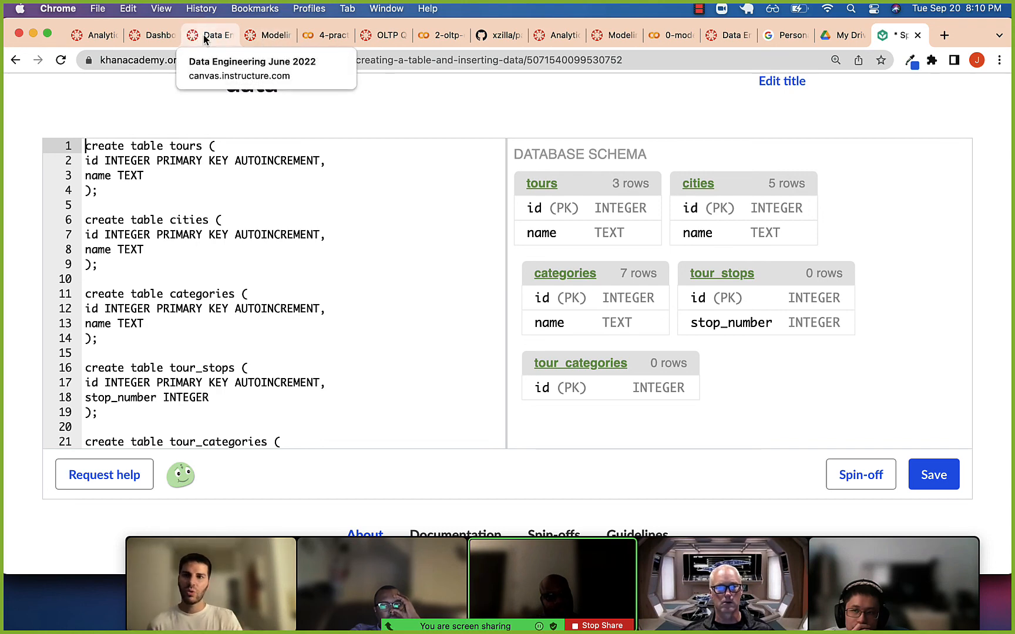
{"action": "mouse_move", "coordinate": [152, 35]}
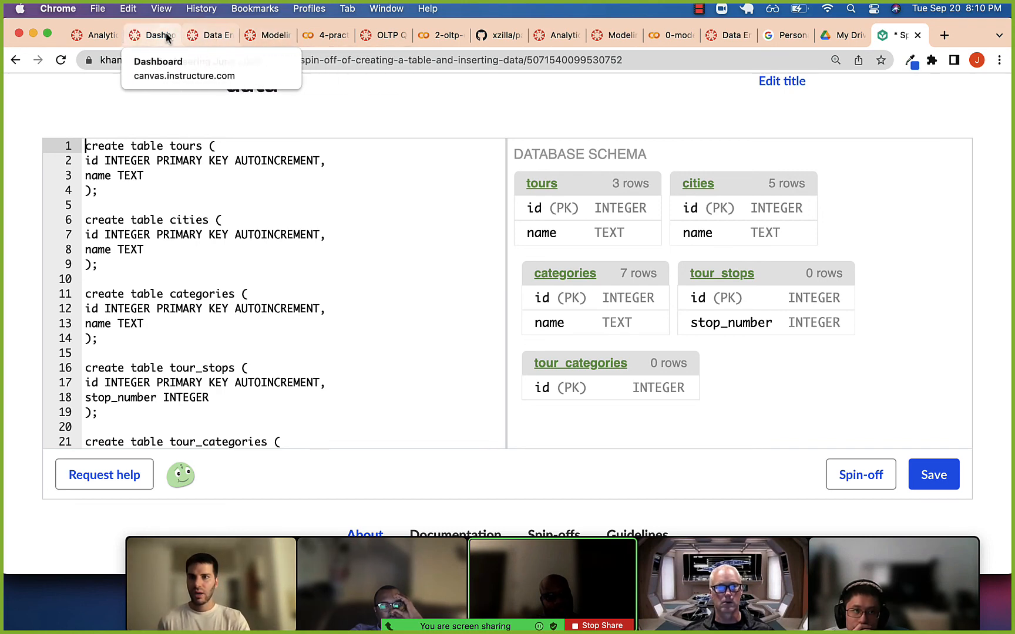
Step: Browse the Canvas Data 2022 course modules down to the SQL Relations Review items and back
{"action": "left_click", "coordinate": [153, 34]}
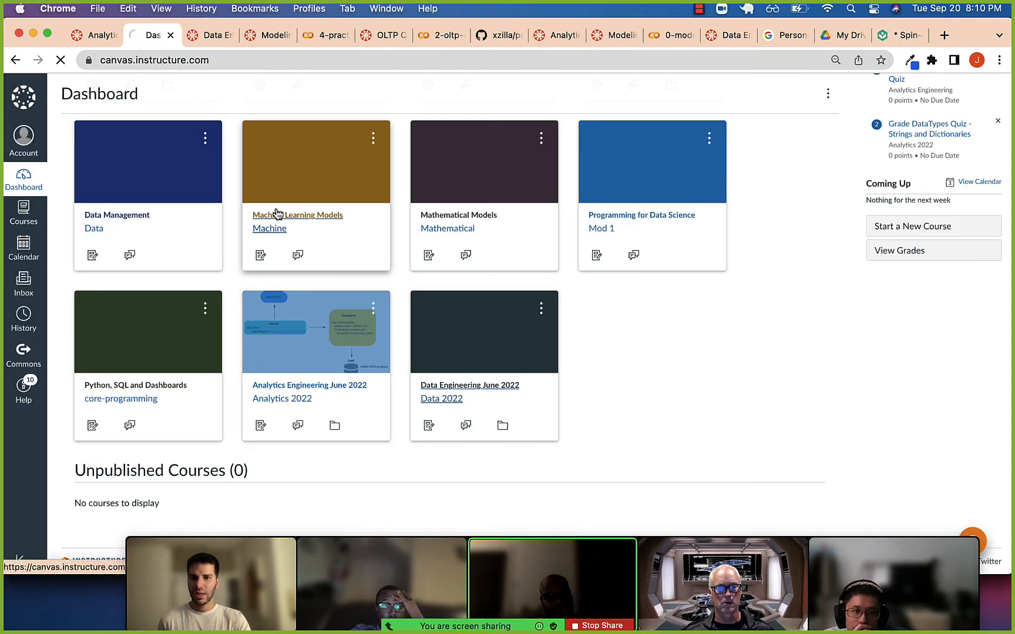
{"action": "left_click", "coordinate": [468, 386]}
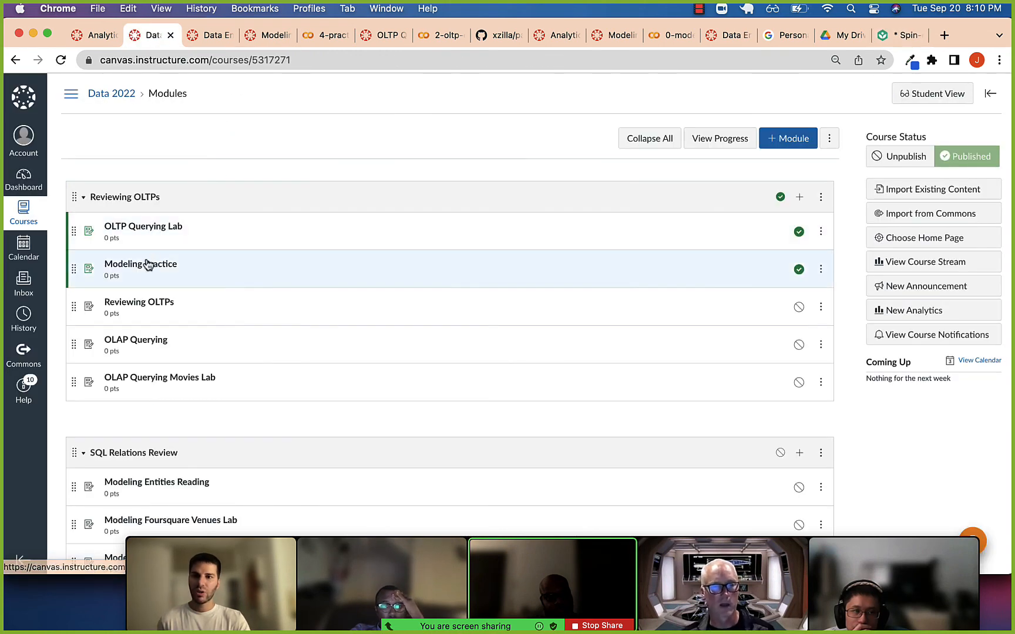
{"action": "scroll", "scroll_direction": "down", "scroll_amount": 3}
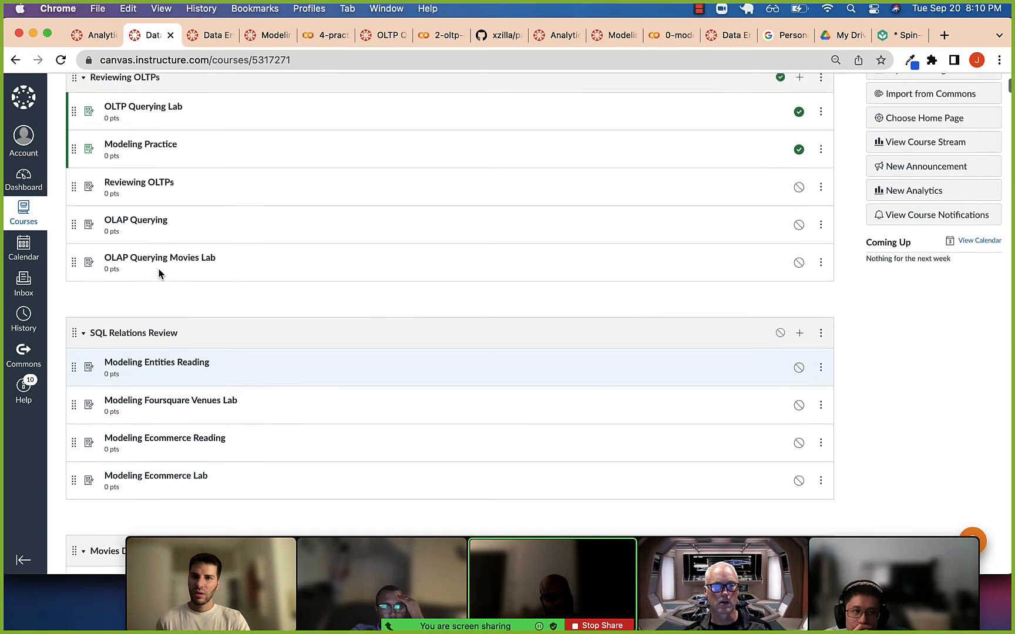
{"action": "scroll", "scroll_direction": "up", "scroll_amount": 3}
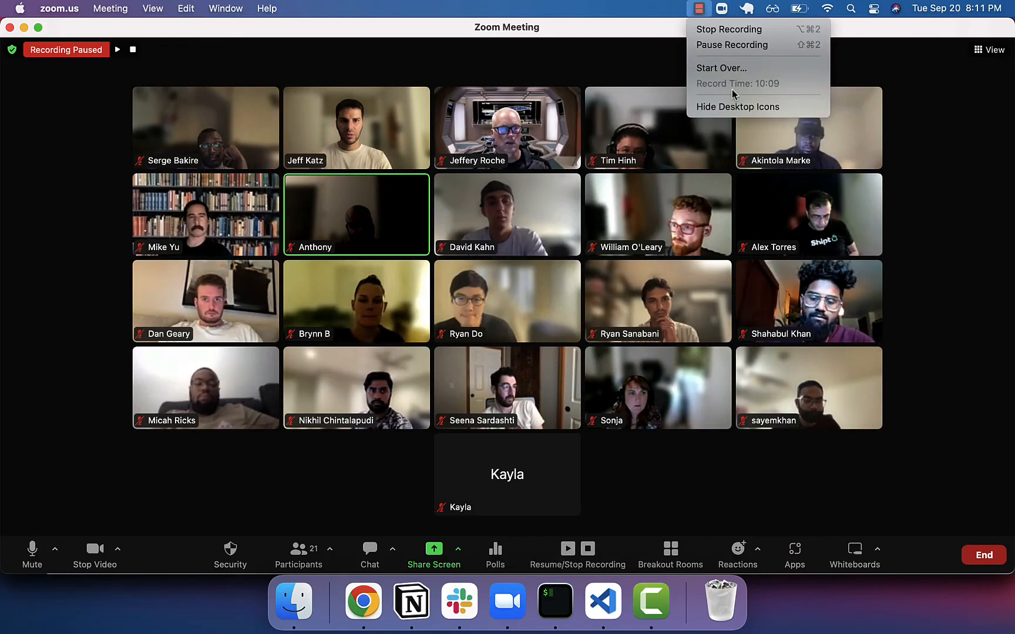
{"action": "mouse_move", "coordinate": [732, 45]}
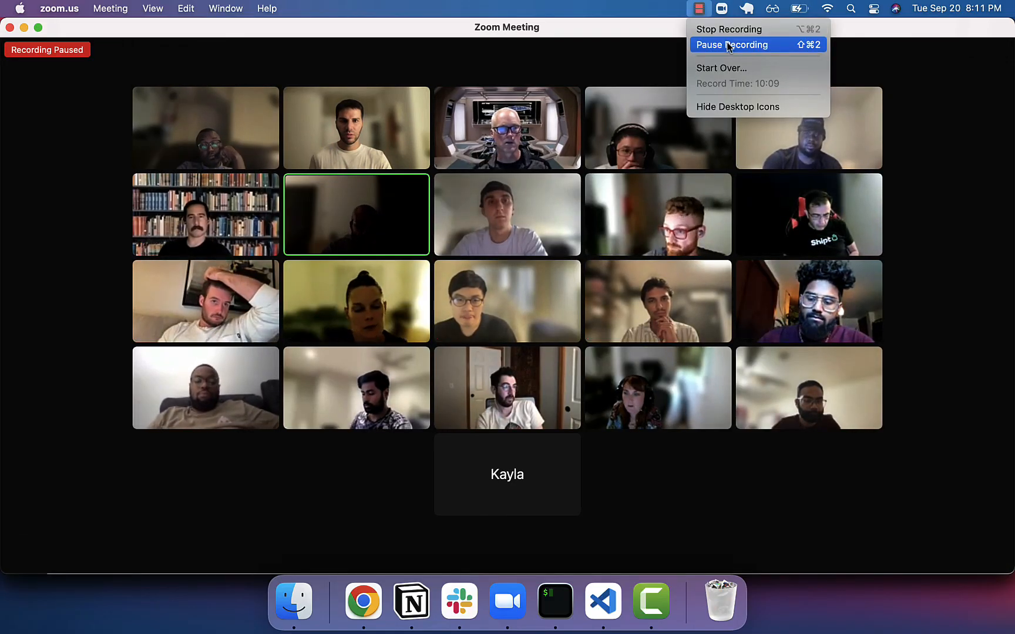